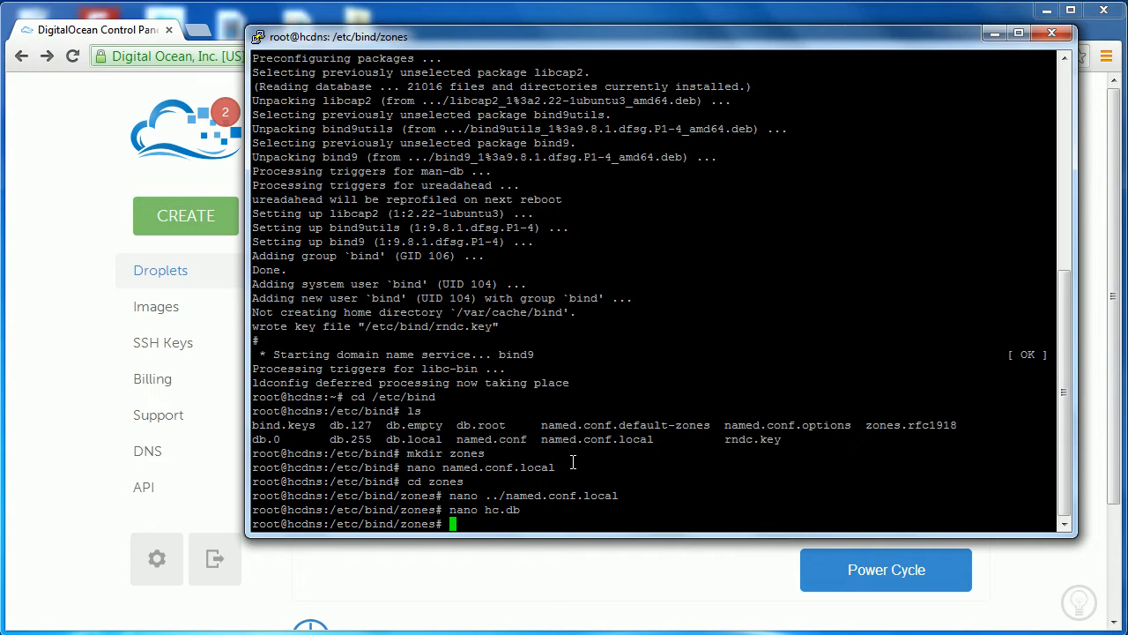
- Open ../named.conf.local in nano, copy the reverse zone file path, and exit
type("nano")
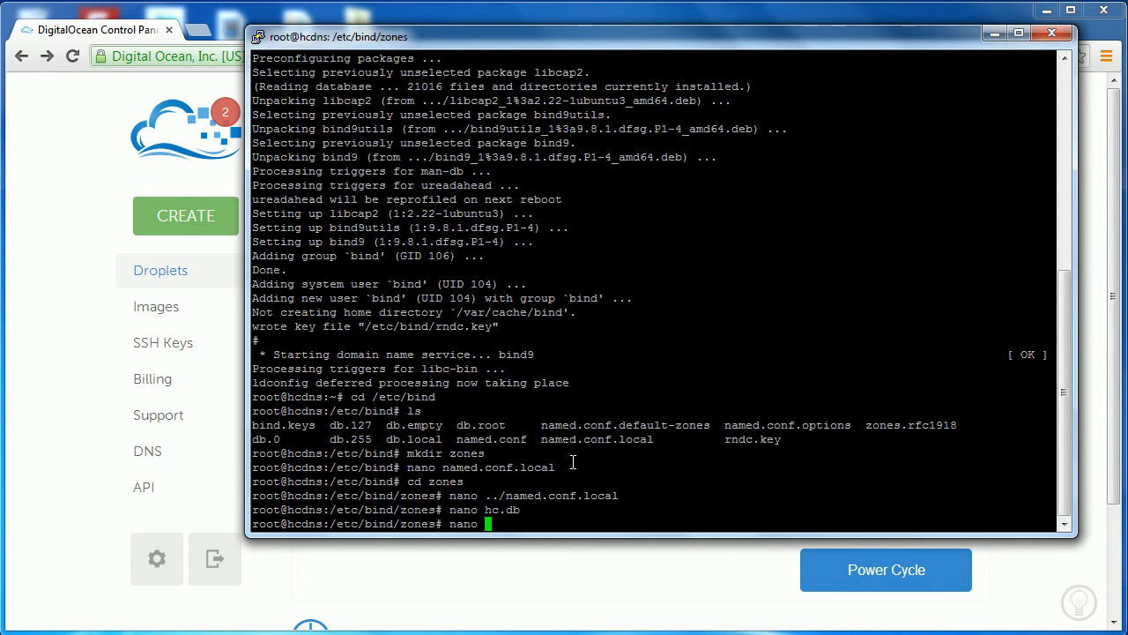
type("../")
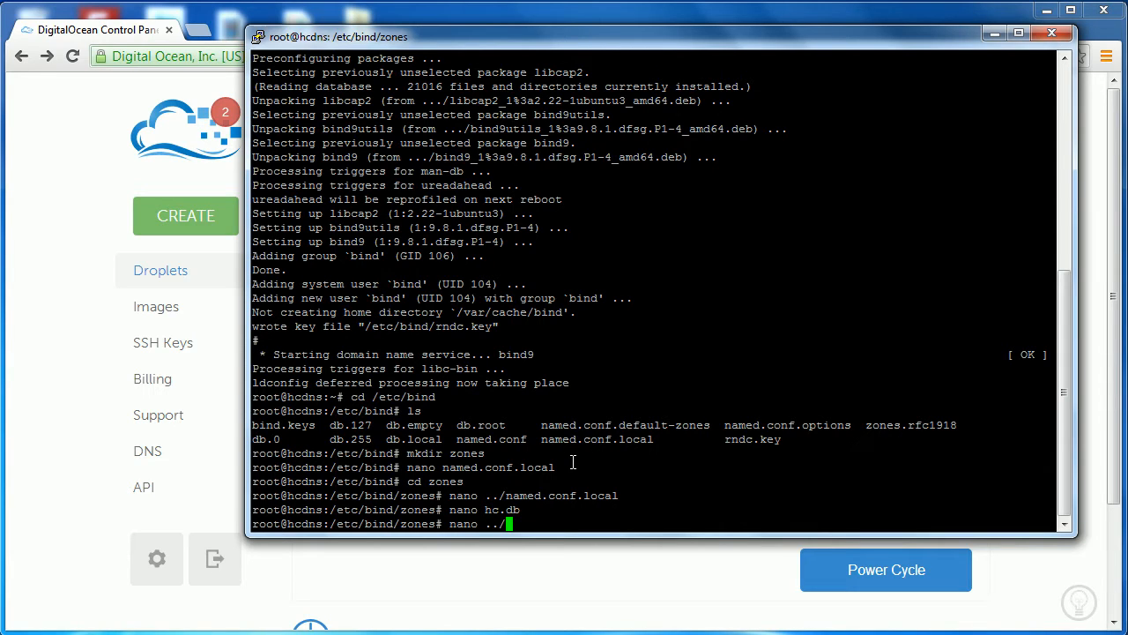
type("named")
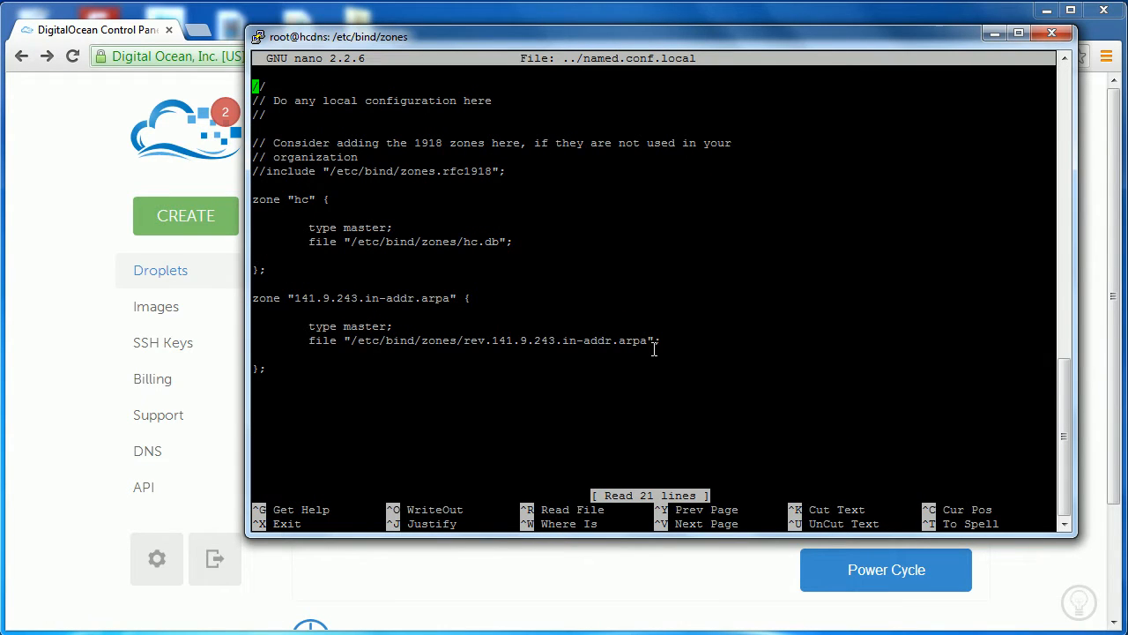
left_click_drag(352, 340, 646, 340)
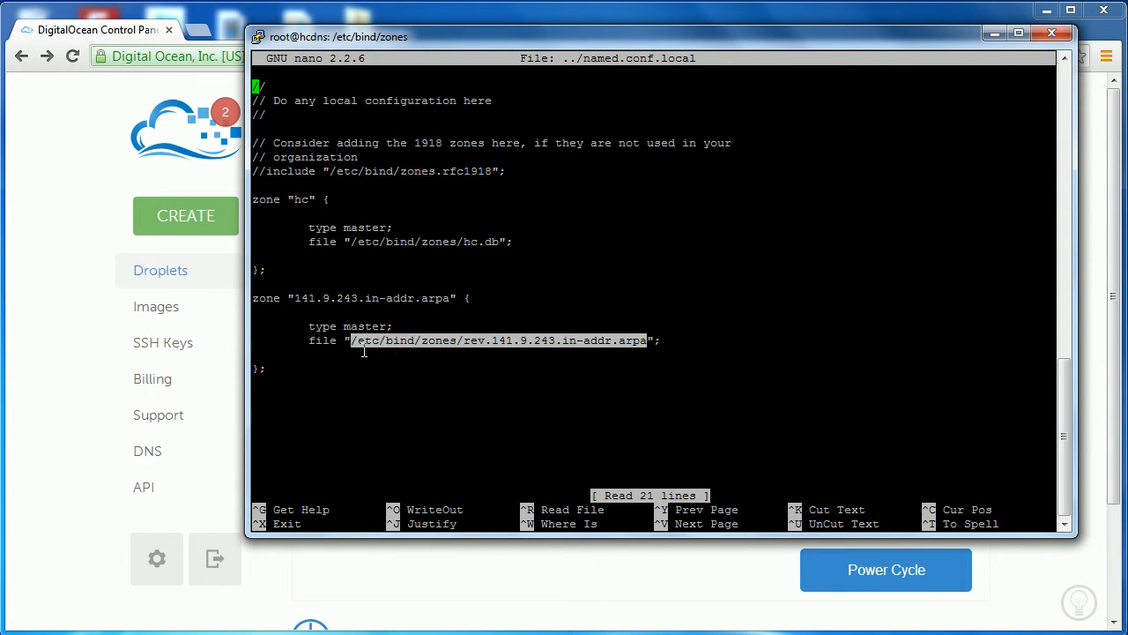
key("ctrl+x")
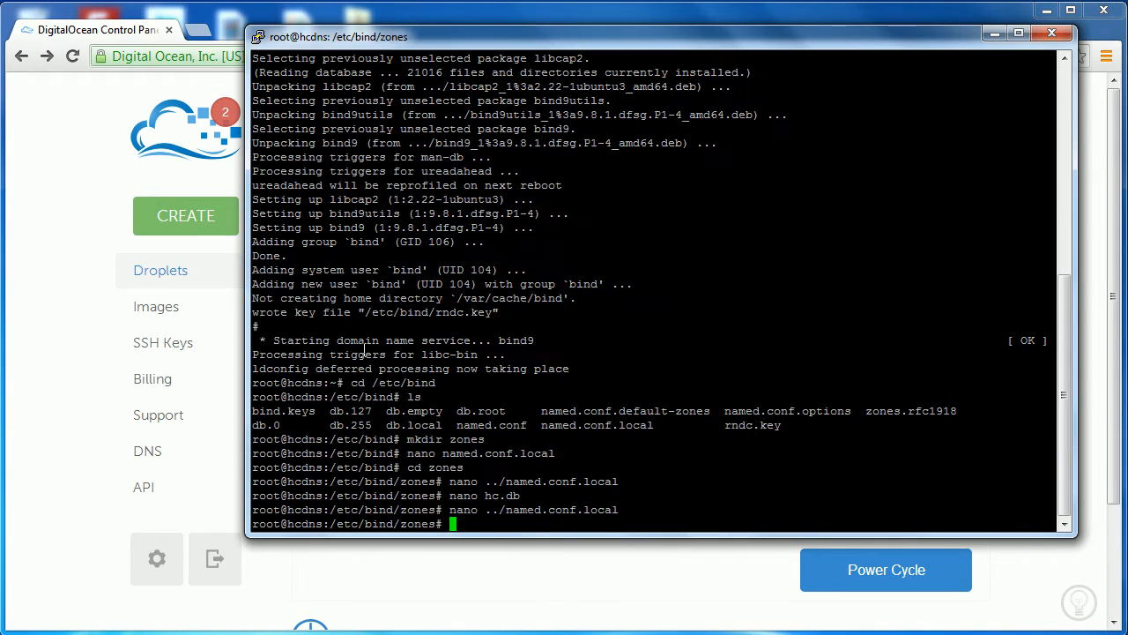
mouse_move(659, 510)
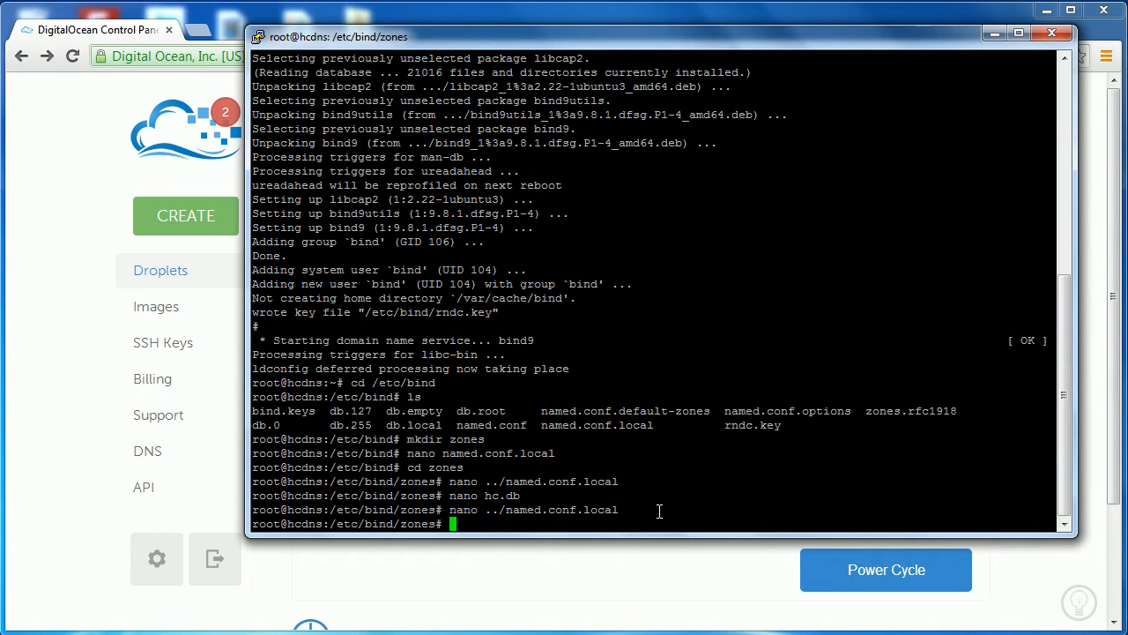
- Create rev.141.9.243.in-addr.arpa with an SOA line for server.hc. and admin.server.hc., plus parentheses
type("nano")
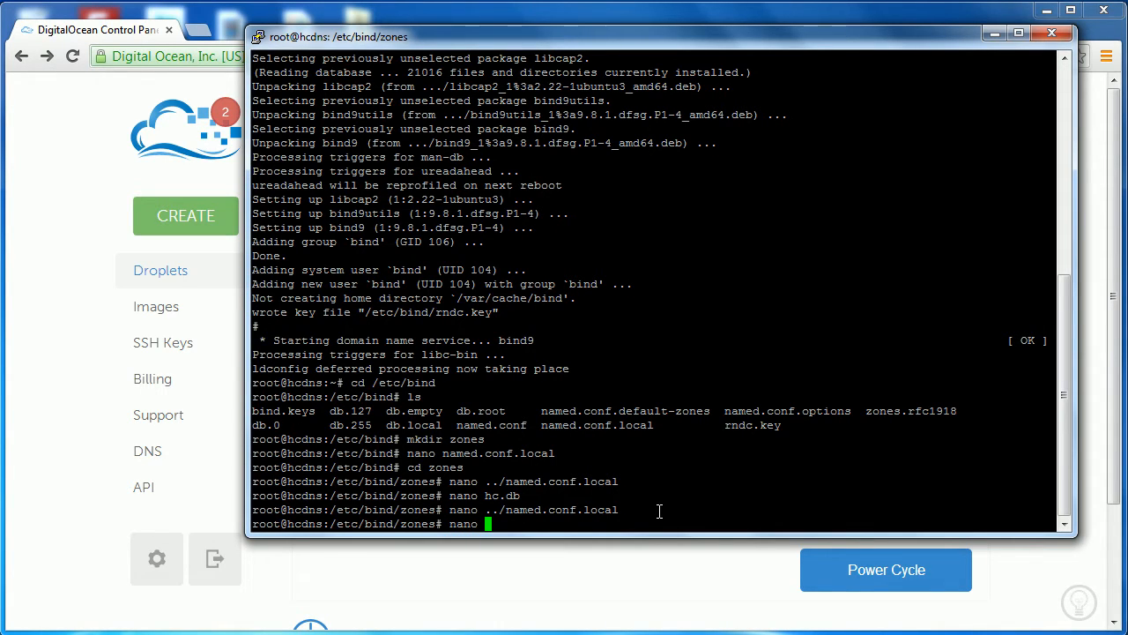
type("/etc/bind/zones/rev.141.9.243.in-addr.arpa")
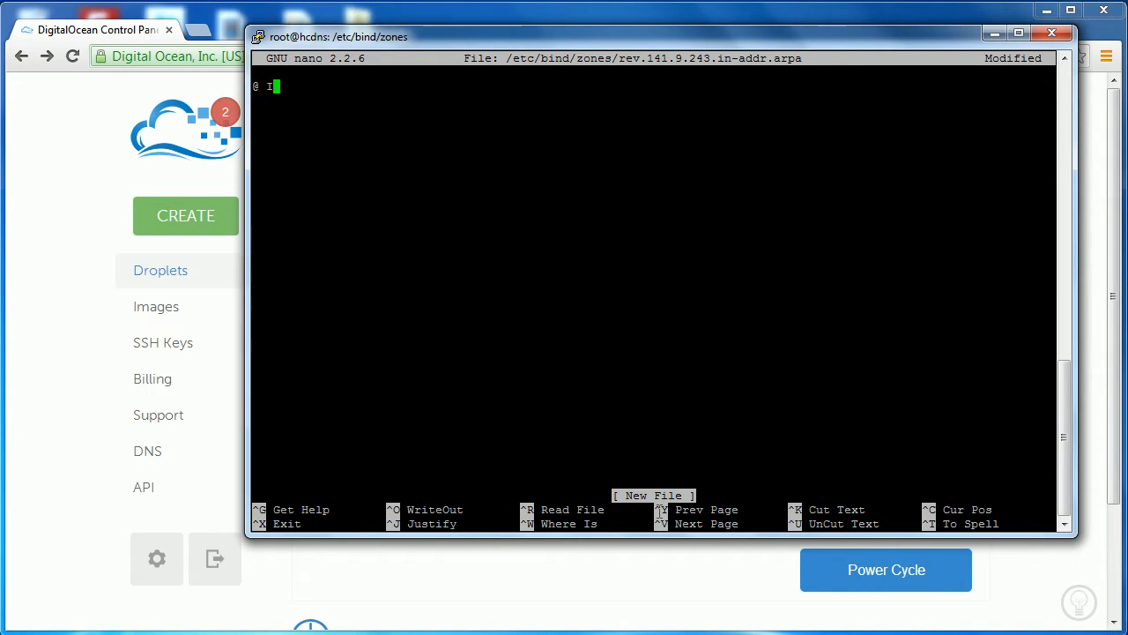
type("N SOA")
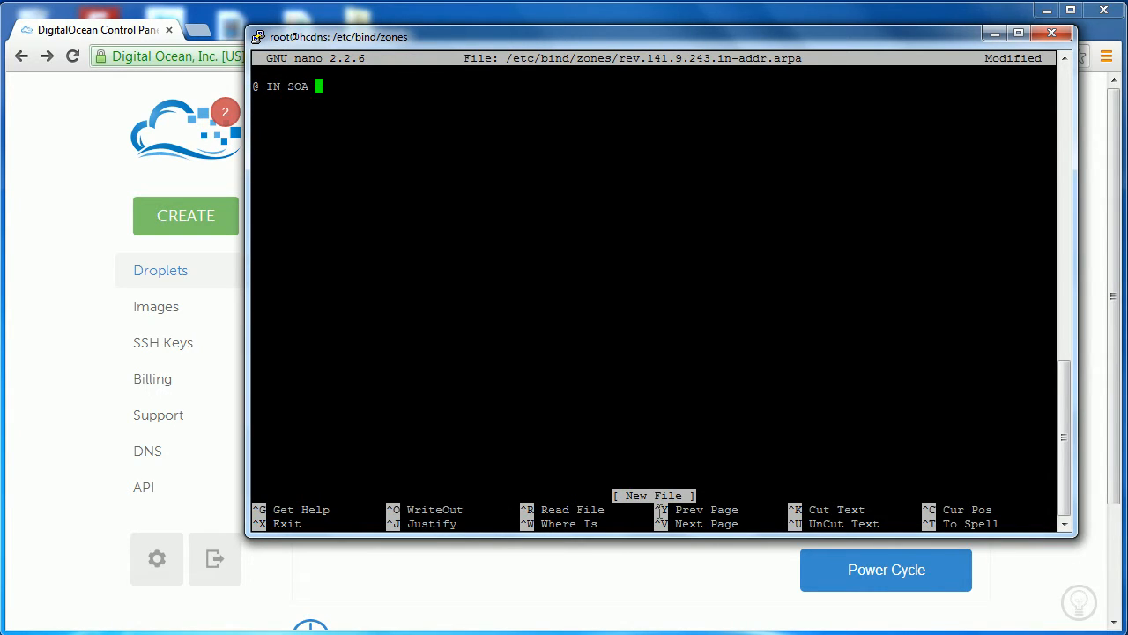
type("server.")
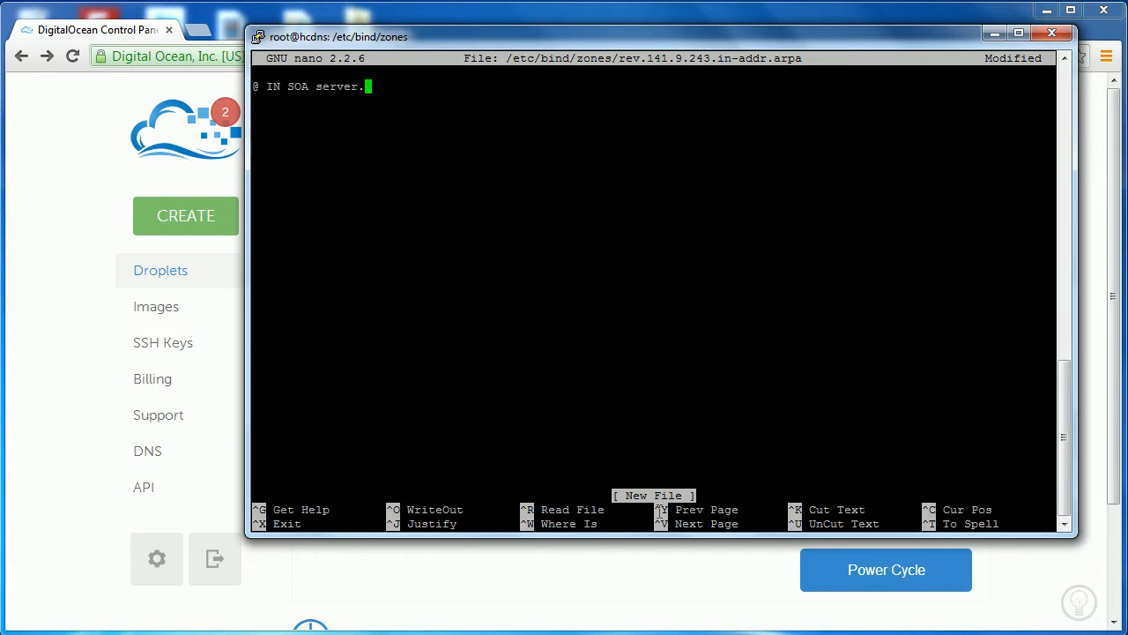
type("hc.")
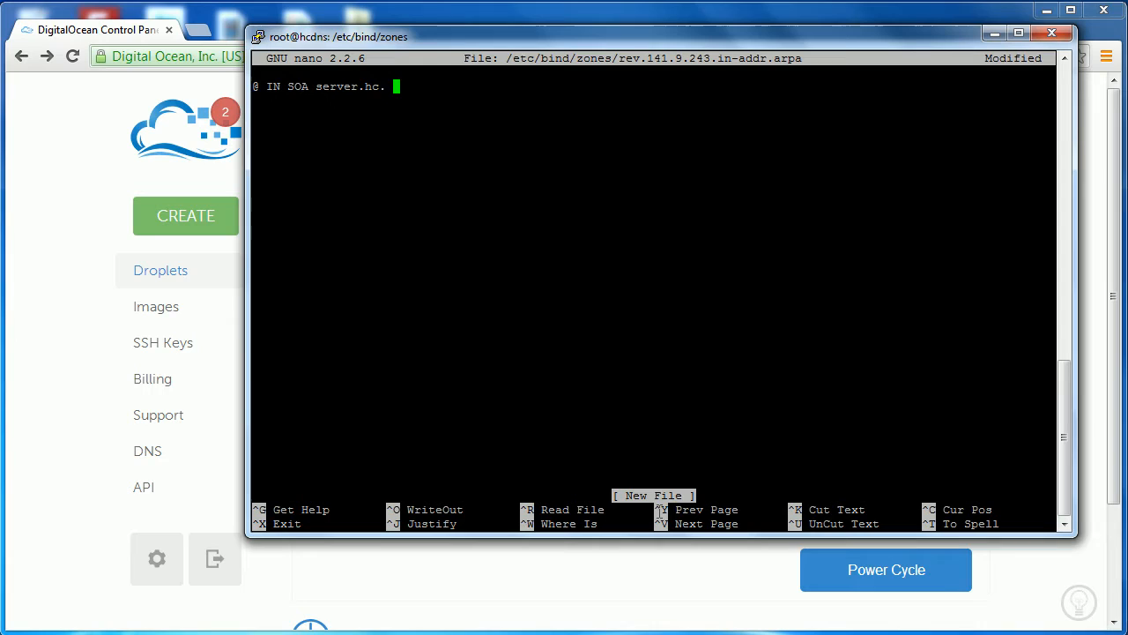
type("admin")
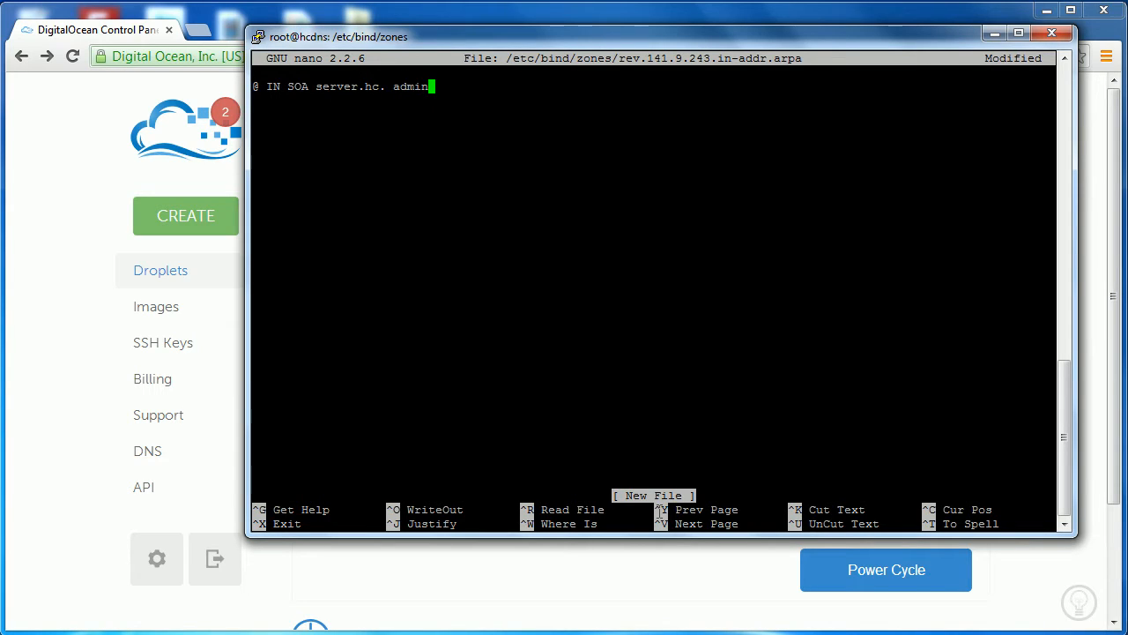
type(".server.loc")
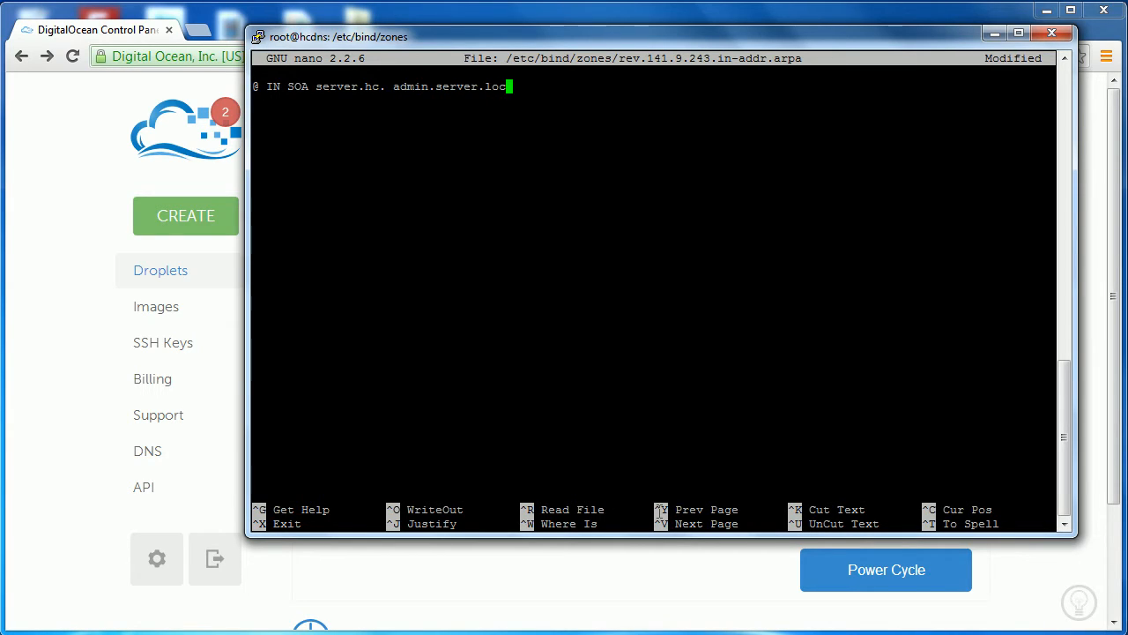
type("hc.")
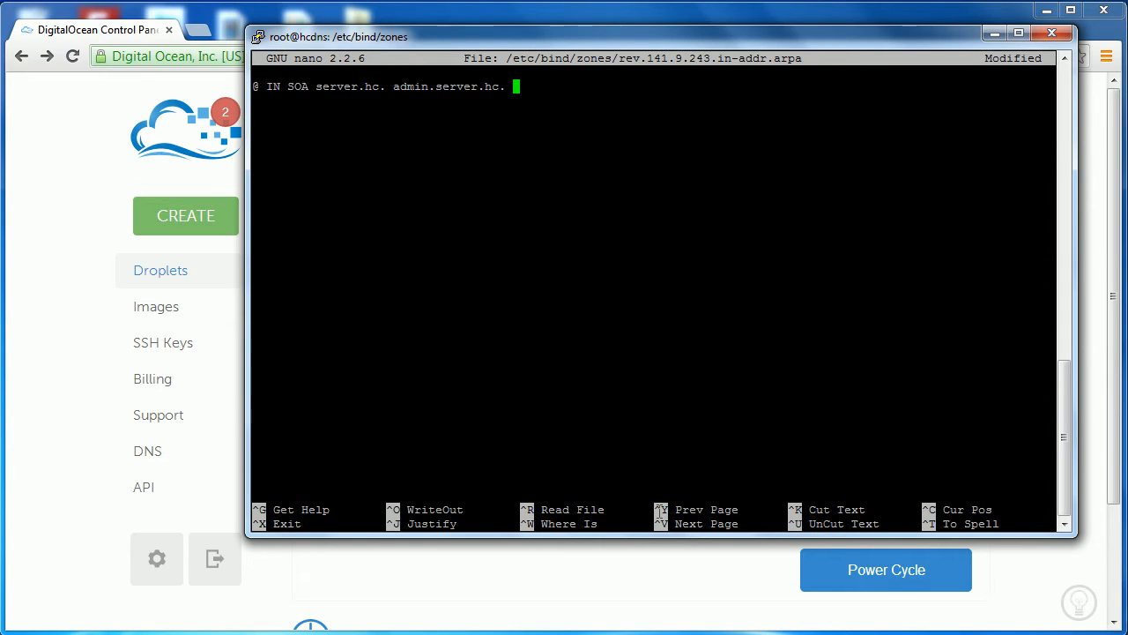
type("(")
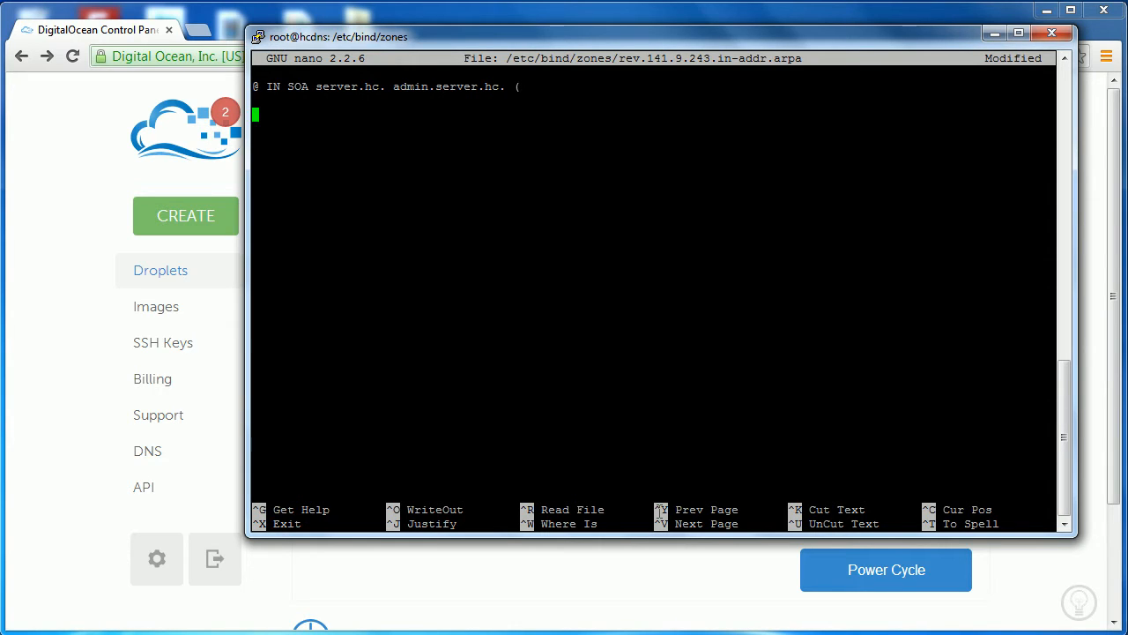
type(")")
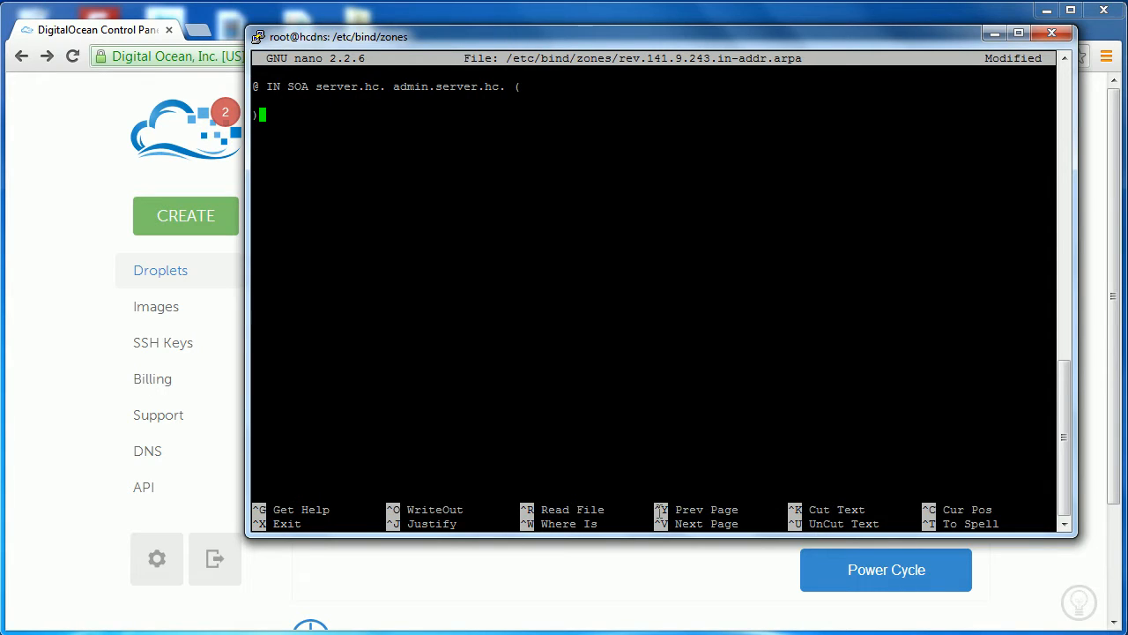
mouse_move(521, 233)
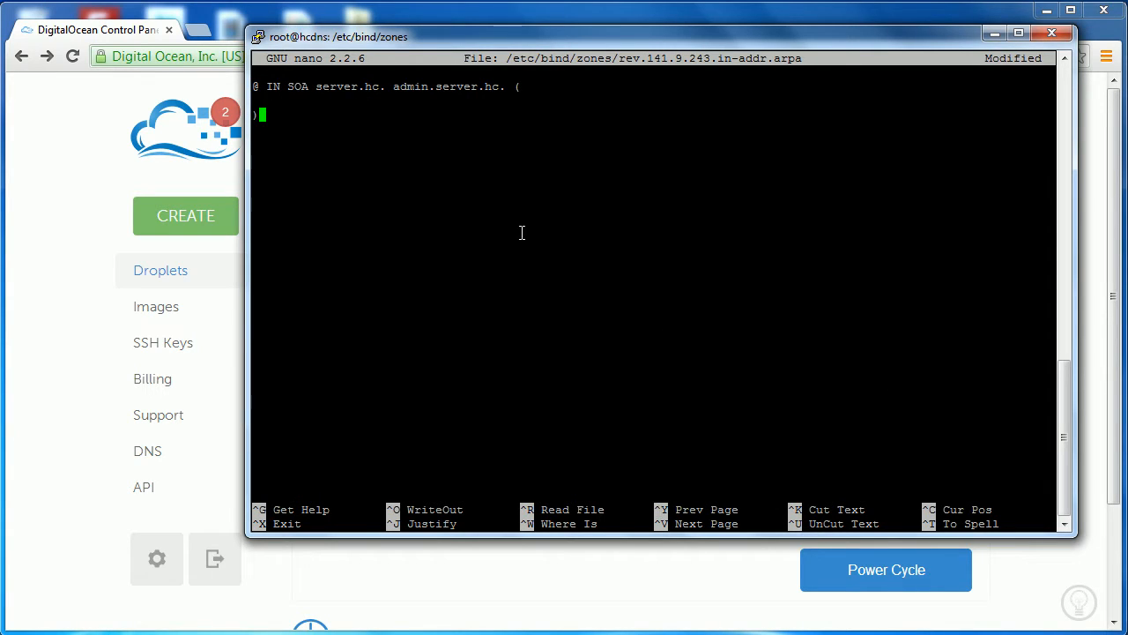
mouse_move(398, 191)
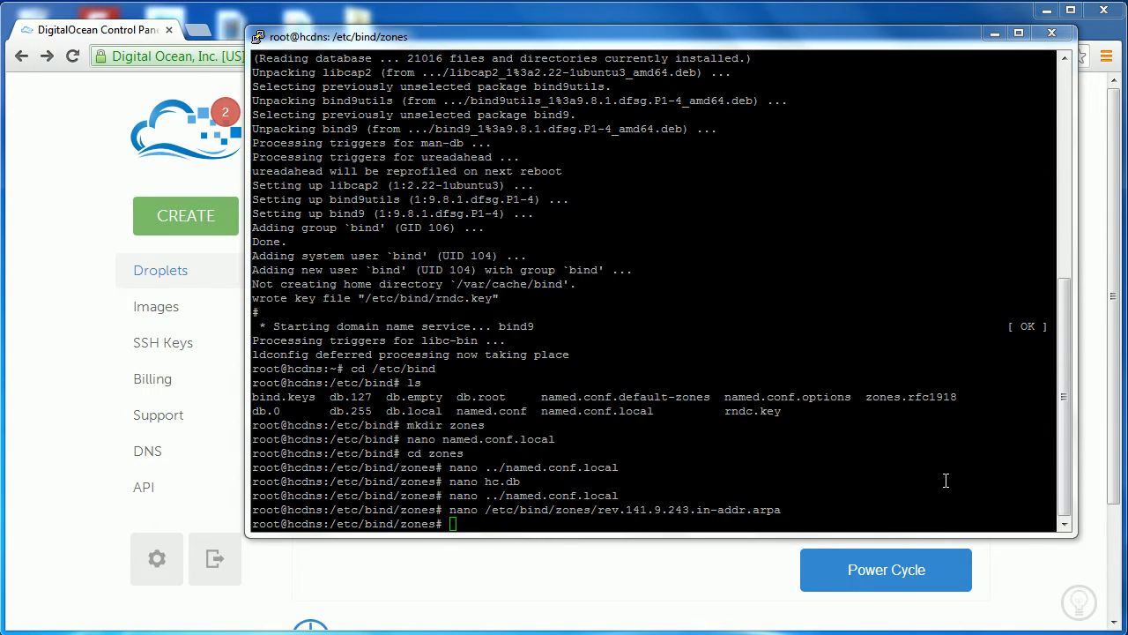
mouse_move(653, 402)
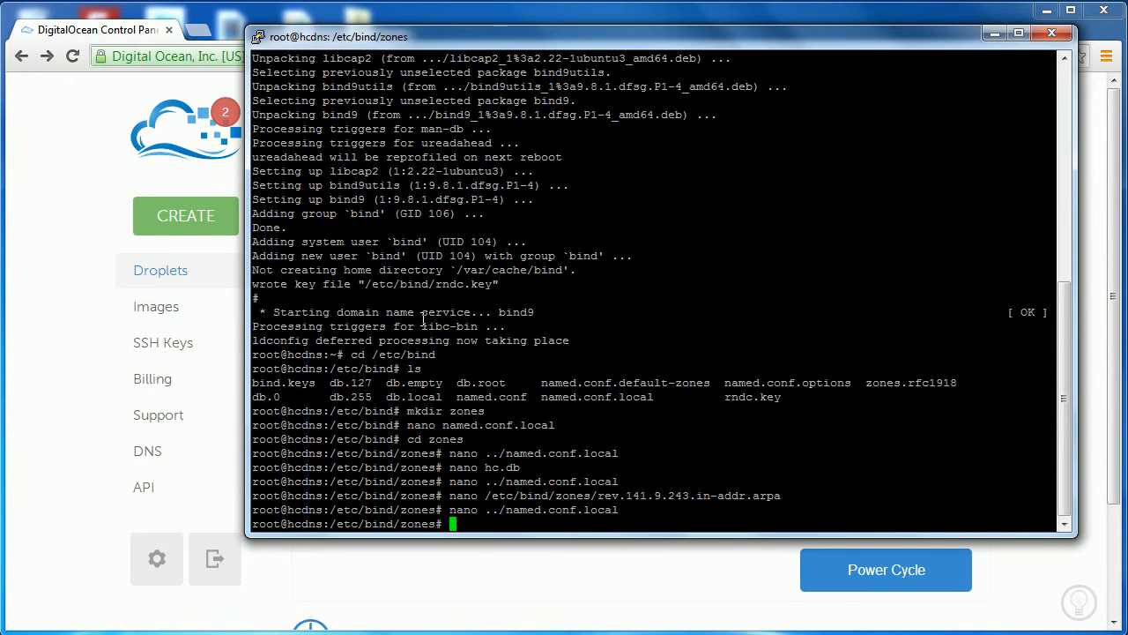
- Check ../named.conf.local in nano before reopening the reverse zone file
type("nano ../named.conf.local")
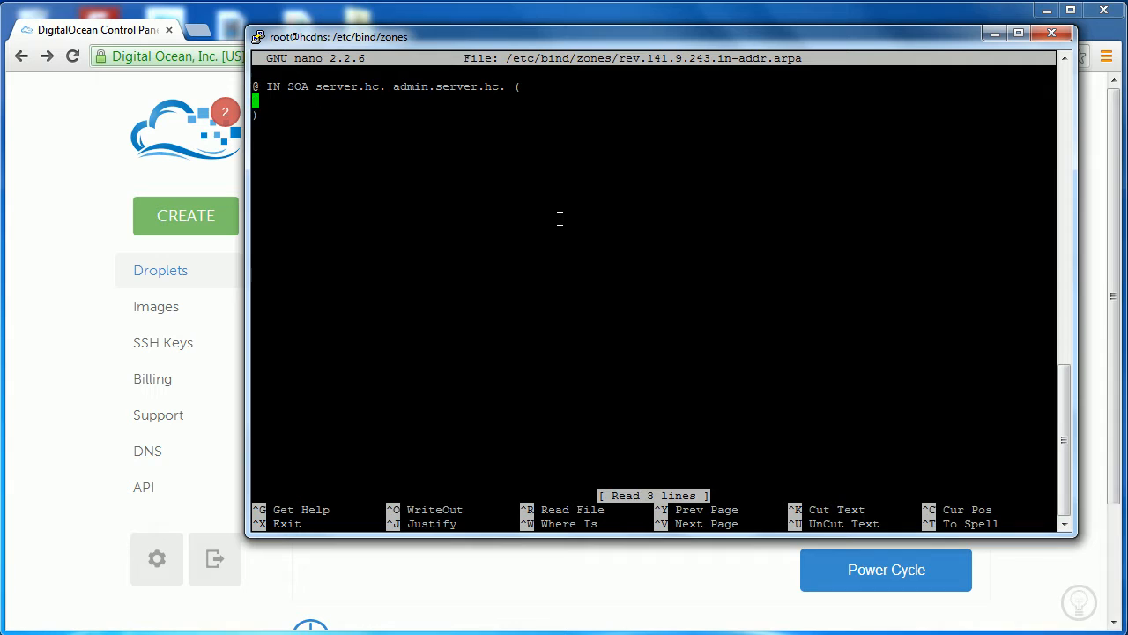
type("2013092901")
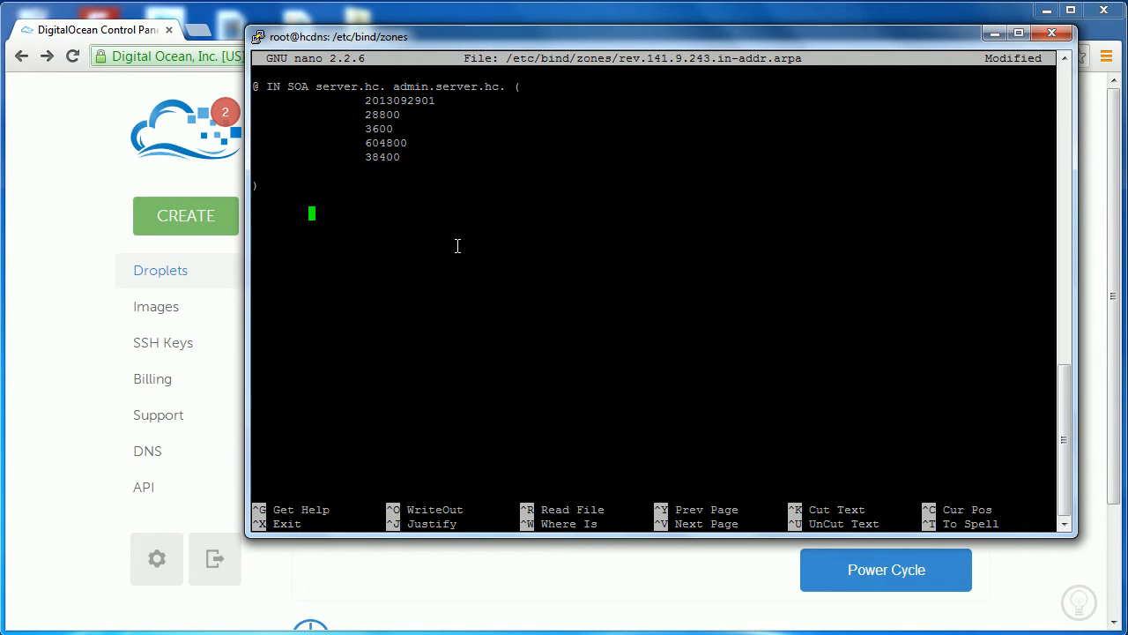
type("IN")
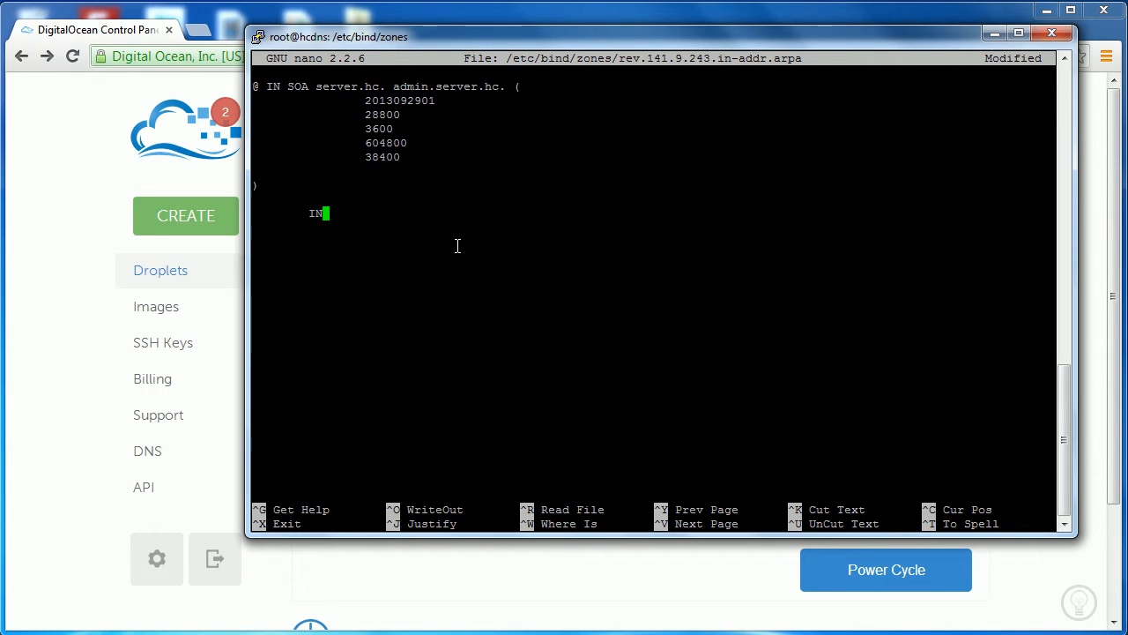
type("NS s")
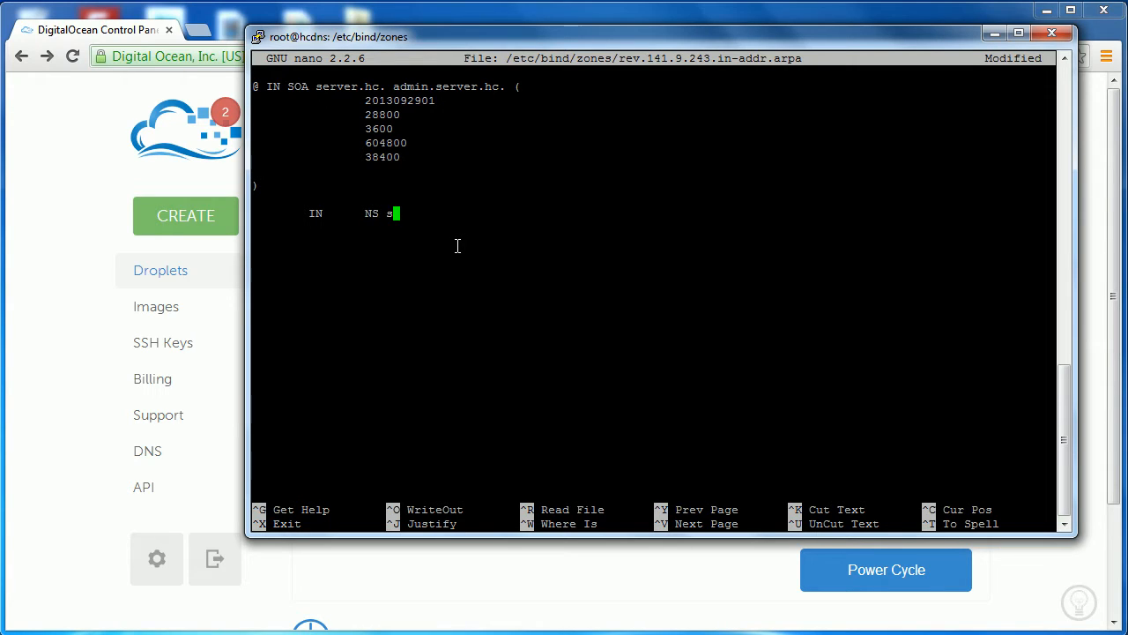
type("erver.h")
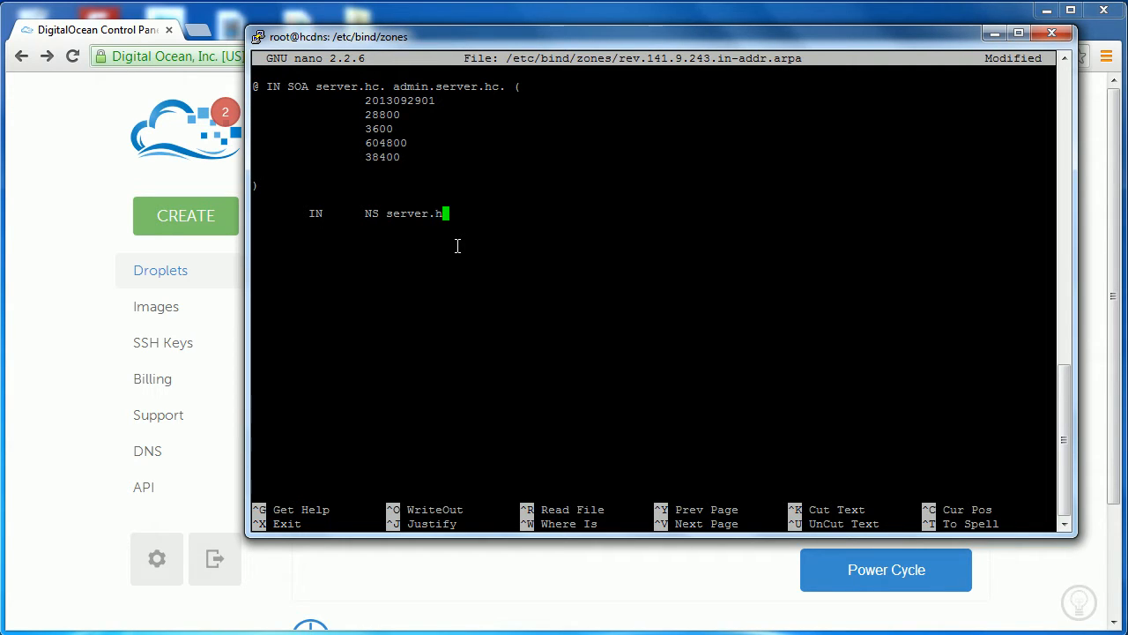
type("c.")
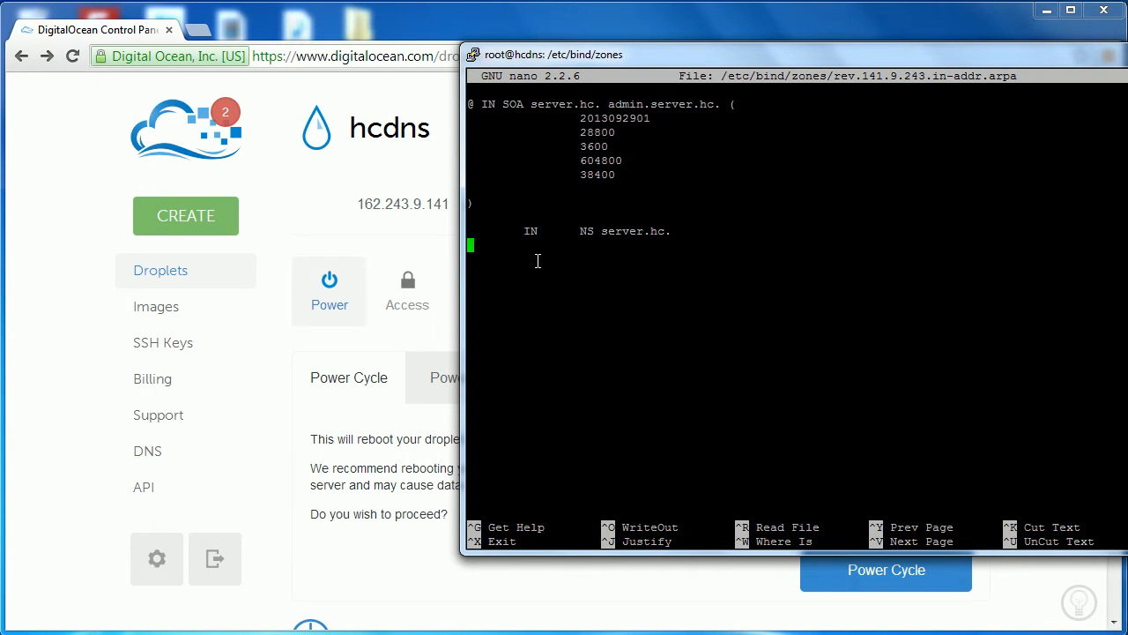
- Add hcdns PTR records pointing to hc and test.hc., then save the reverse zone
type("hcdns   IN")
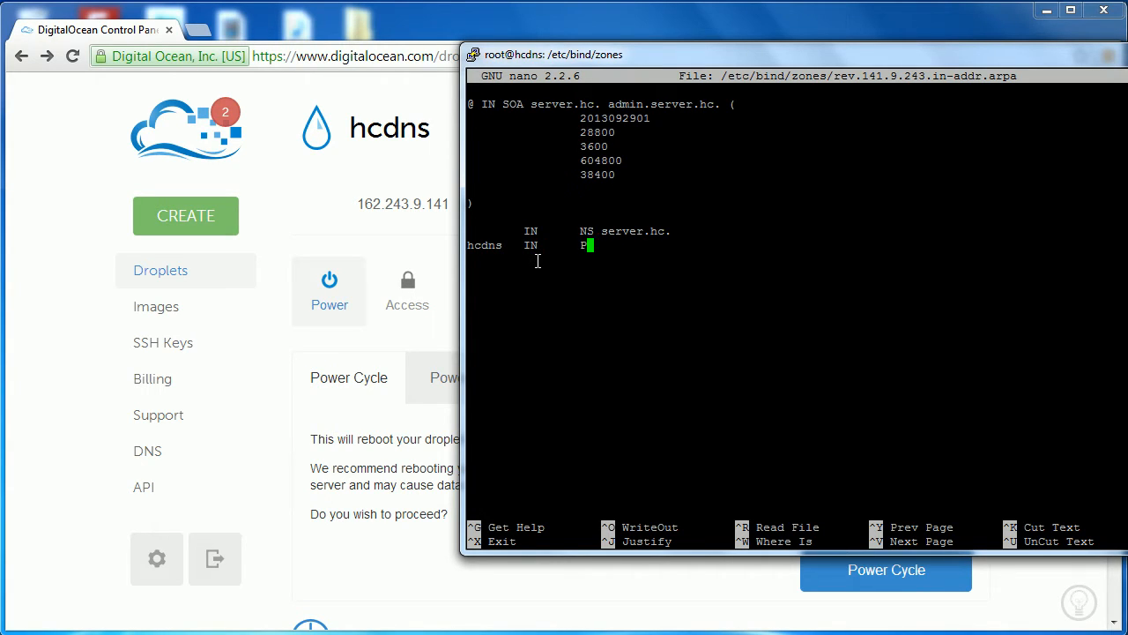
type("PTR")
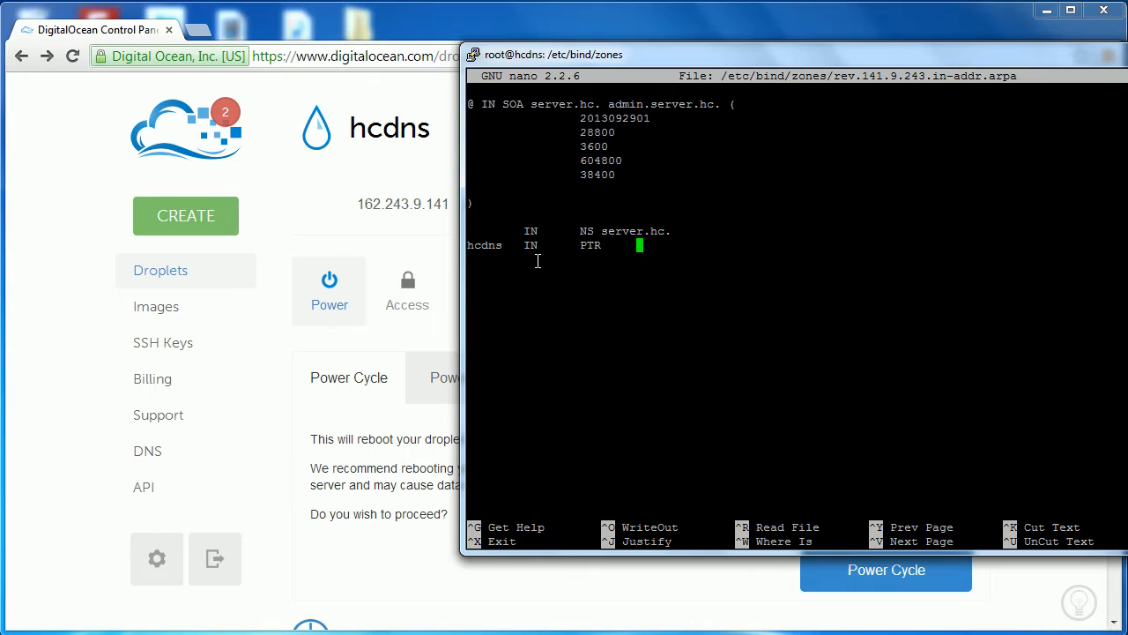
type("hc")
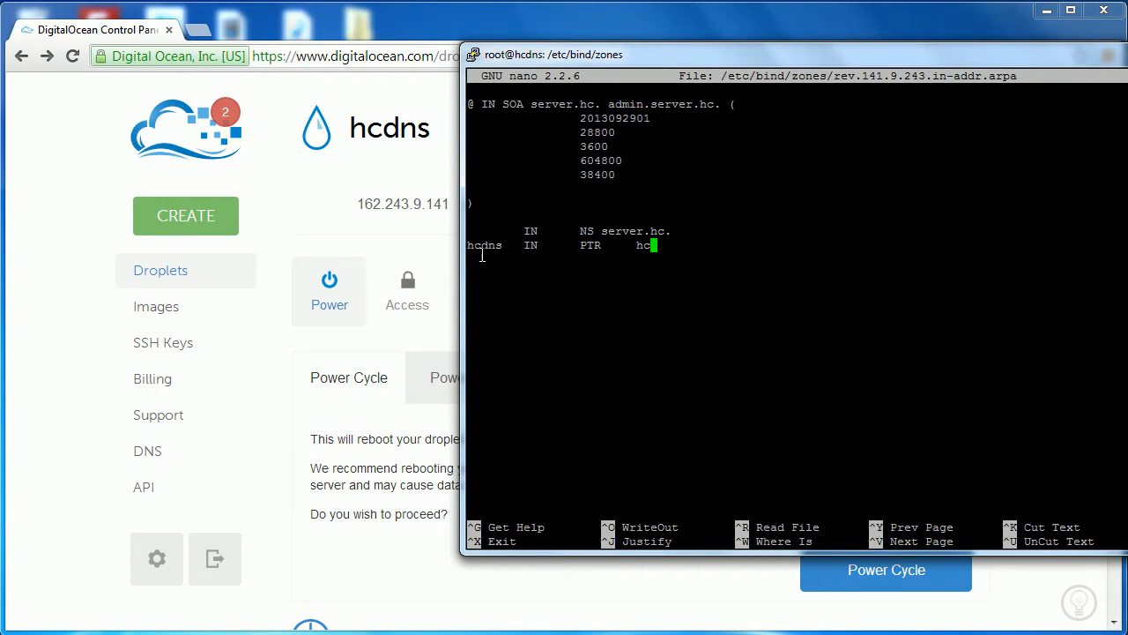
mouse_move(560, 256)
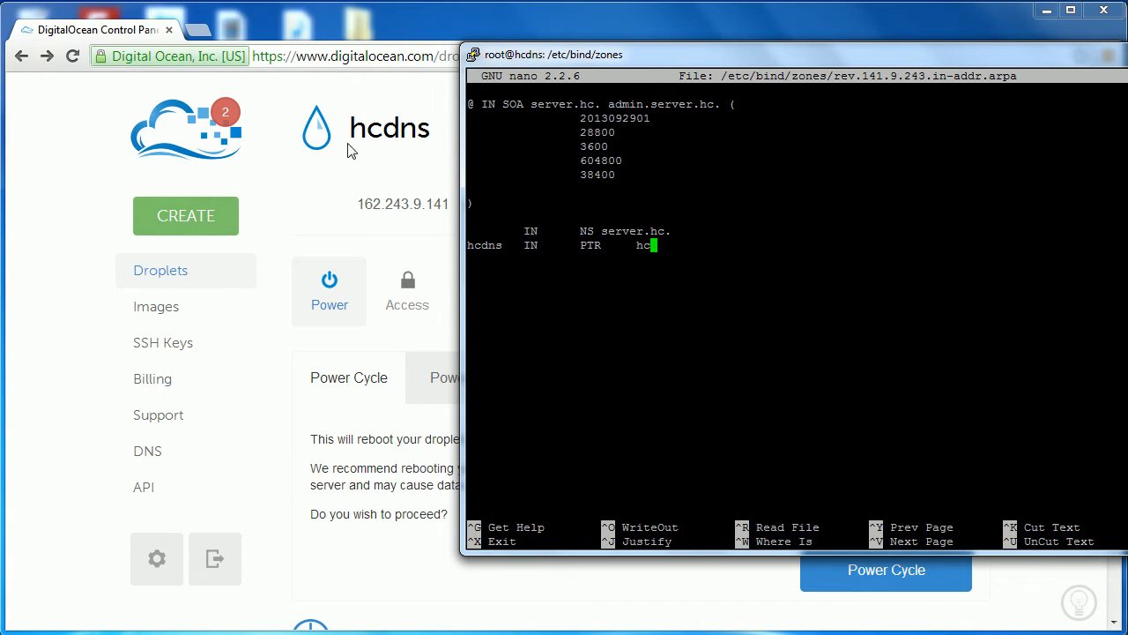
mouse_move(390, 106)
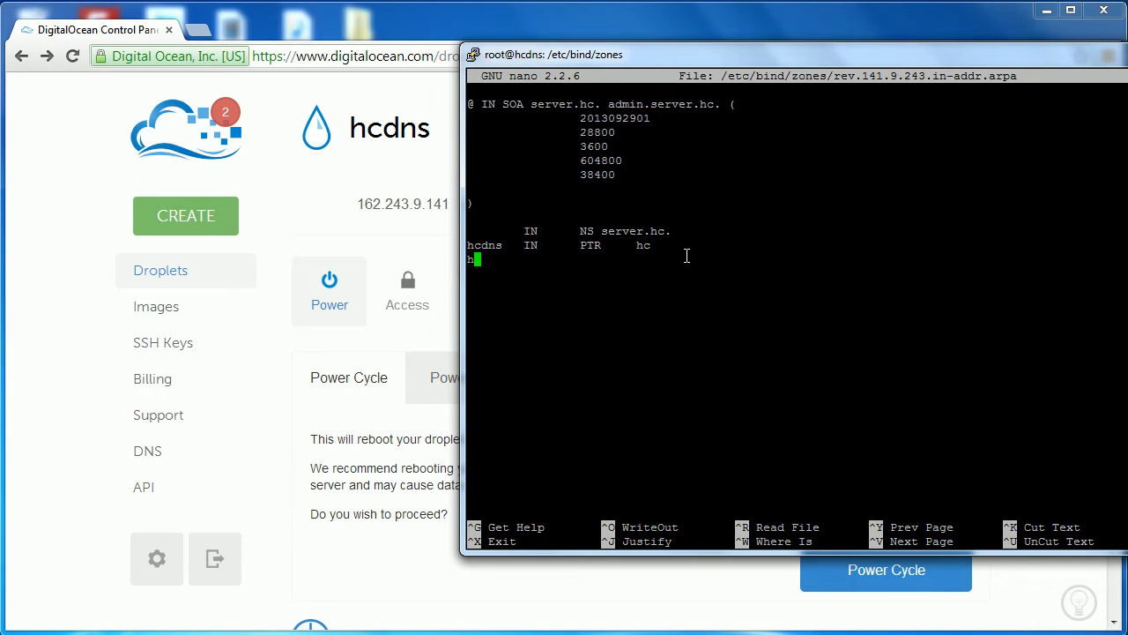
type("hcdns")
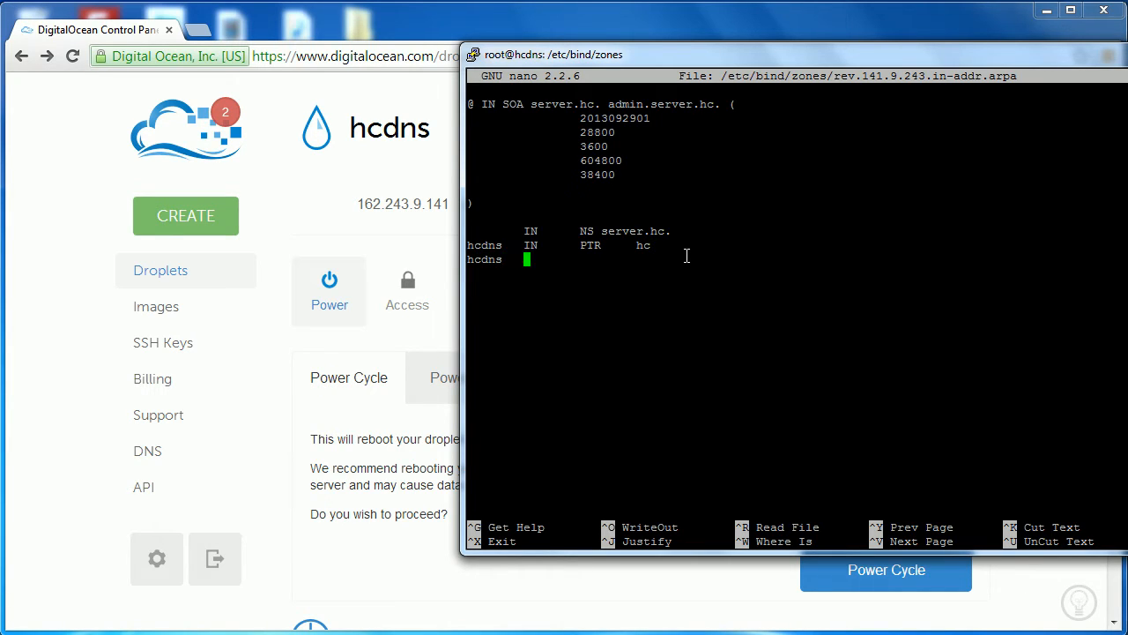
type("IN")
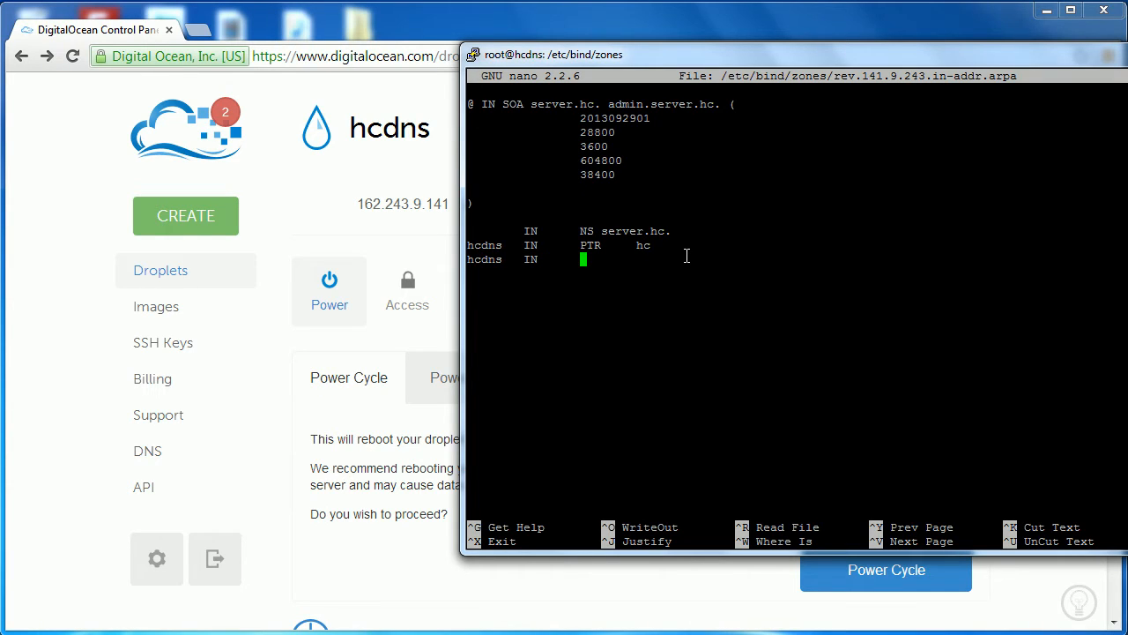
type("PTR")
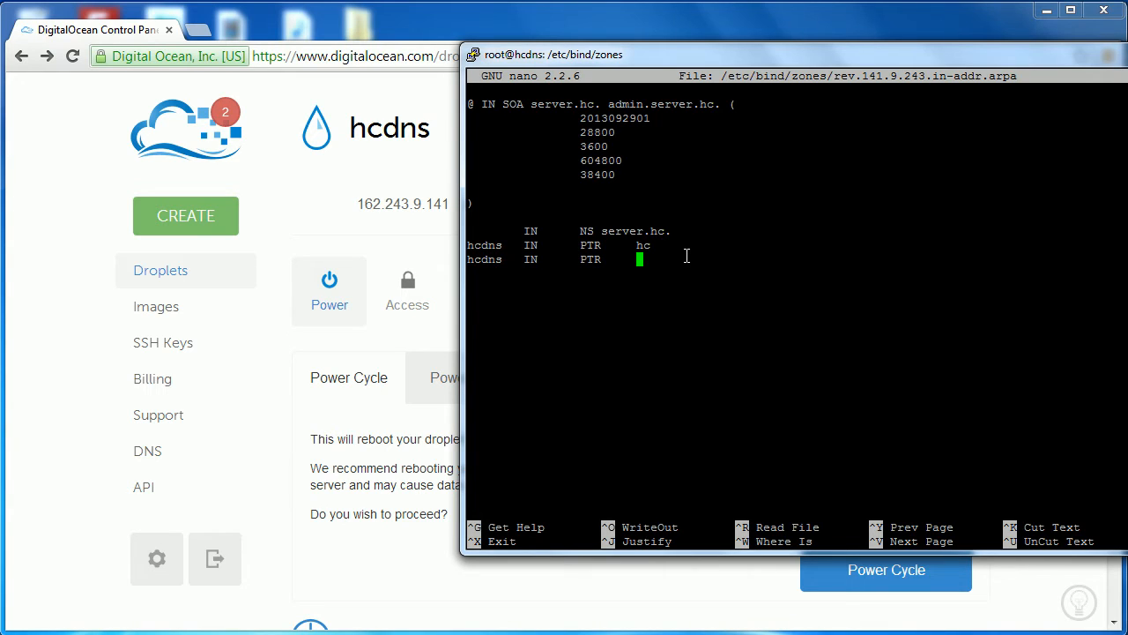
type("test")
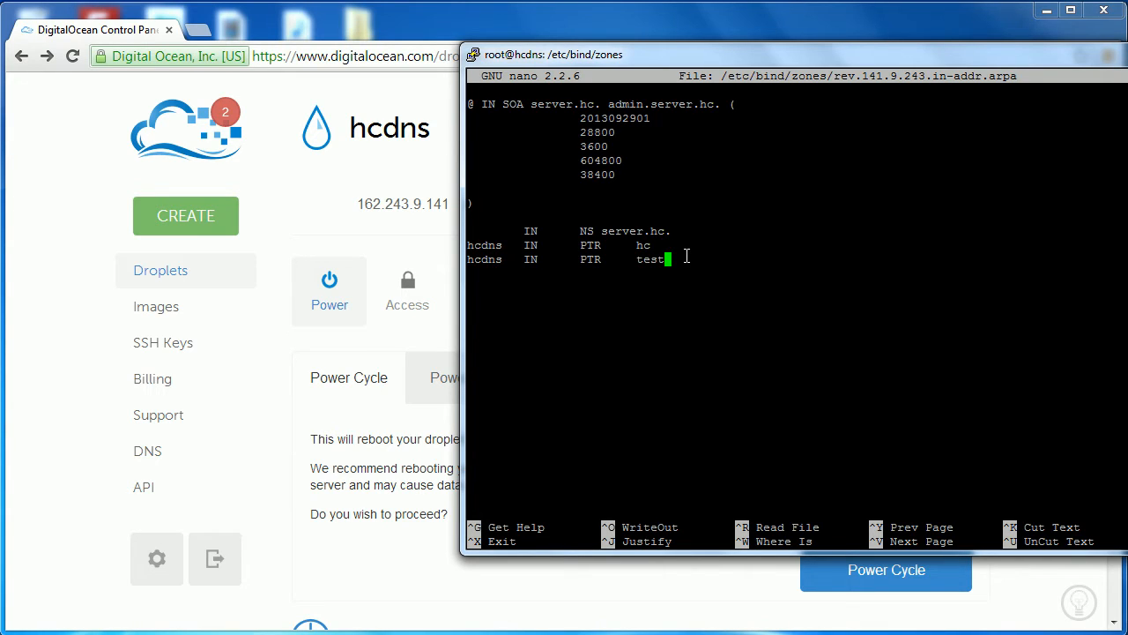
type(".h")
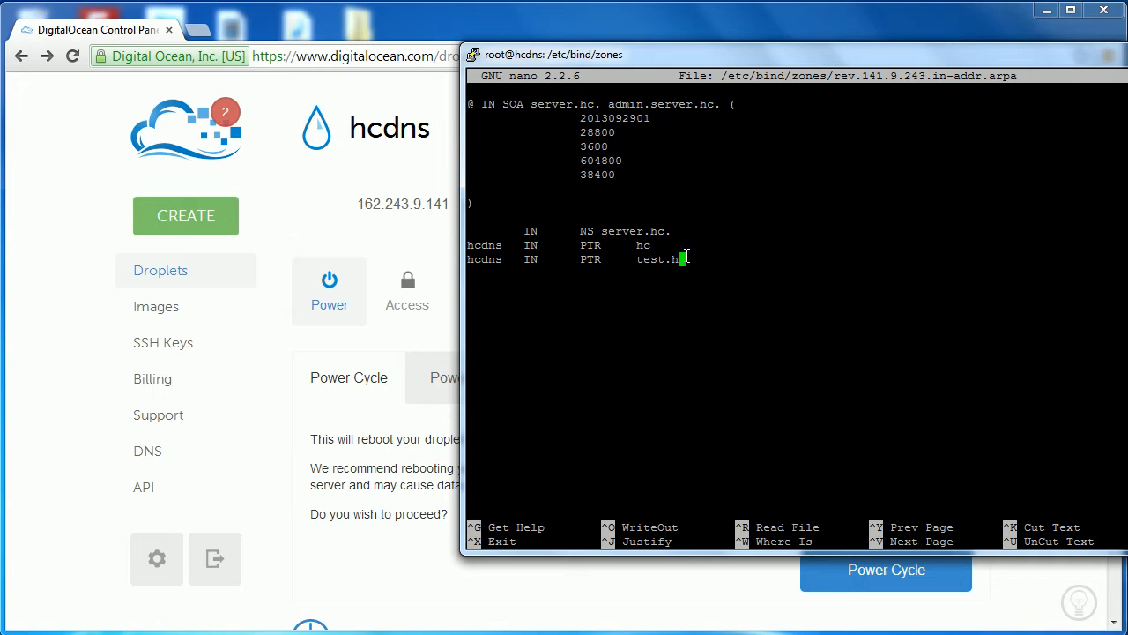
type("c.")
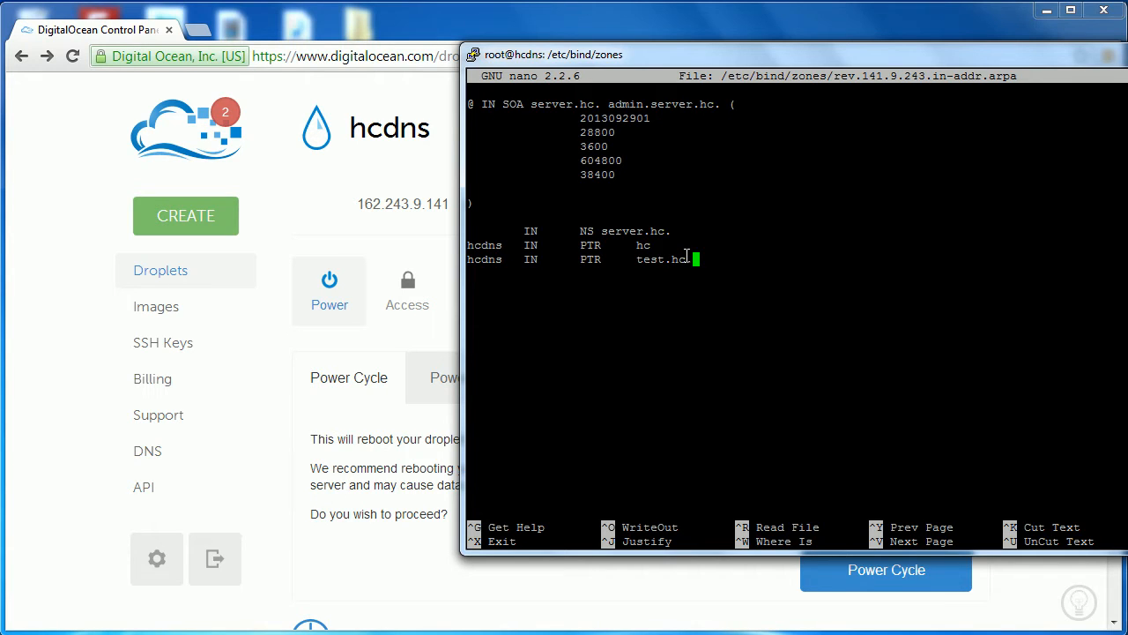
key("ctrl+o")
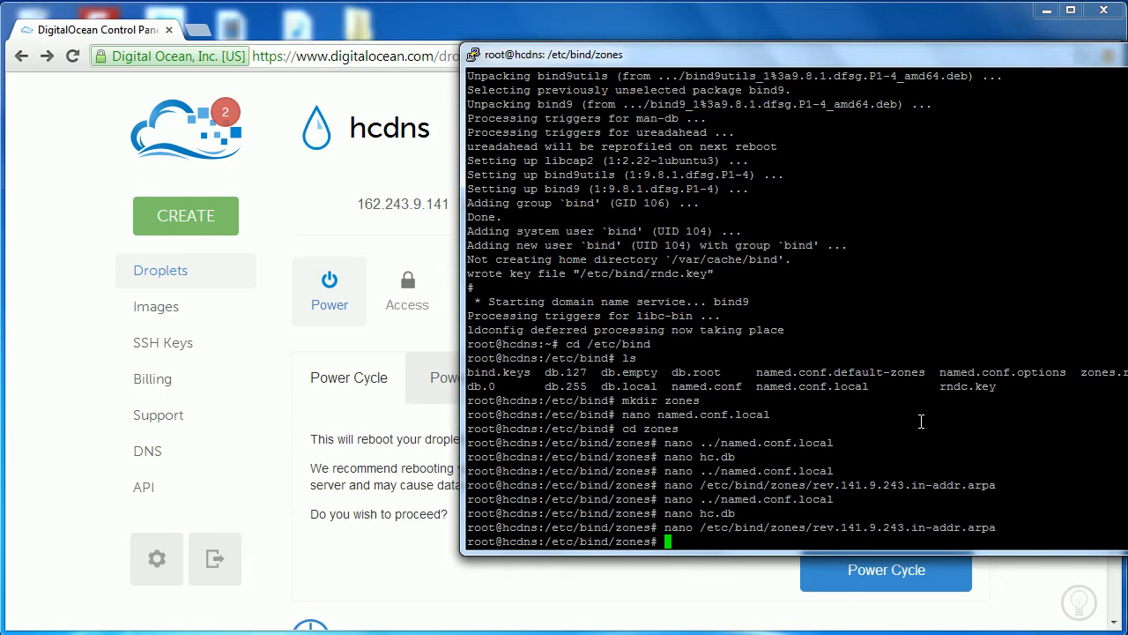
- Open /etc/resolv.conf in nano
type("nano")
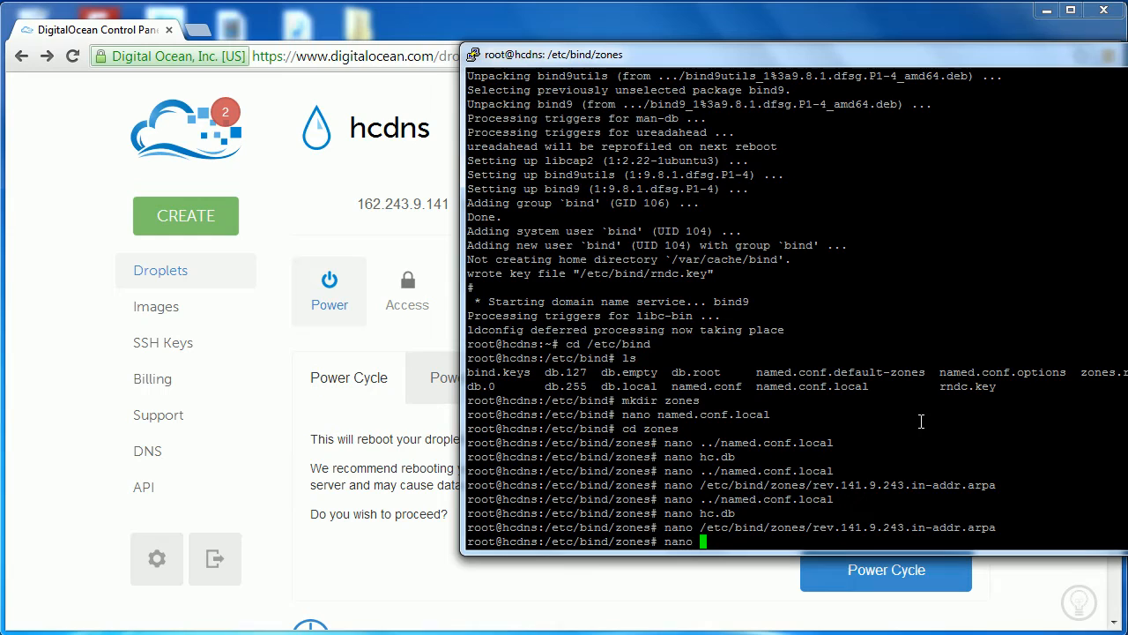
type("/etc/")
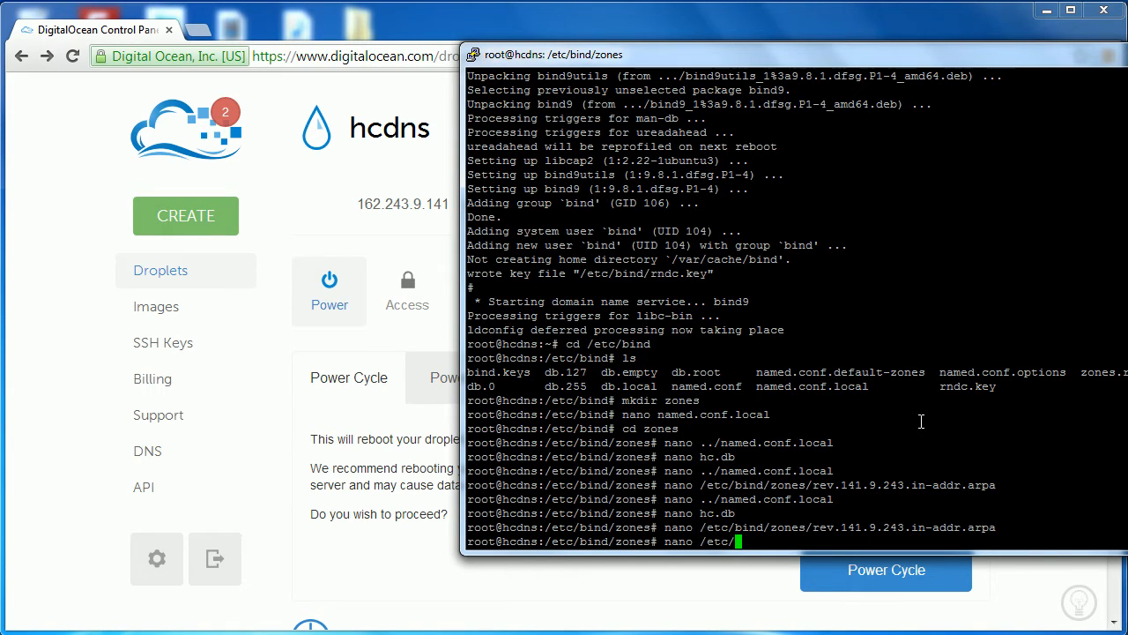
type("res")
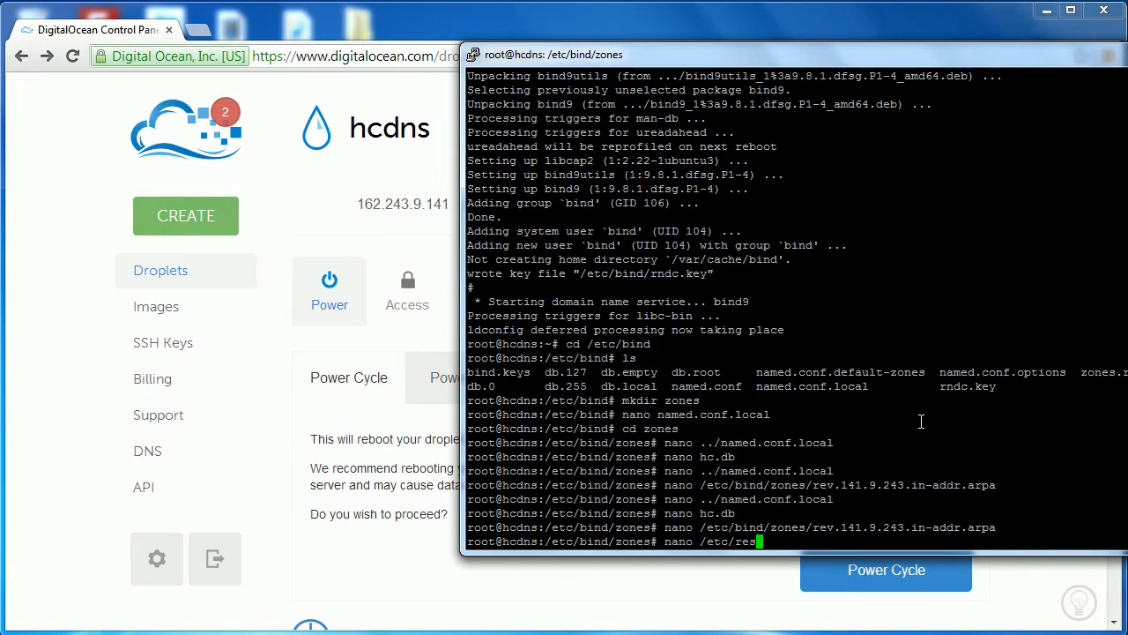
type("olv.conf")
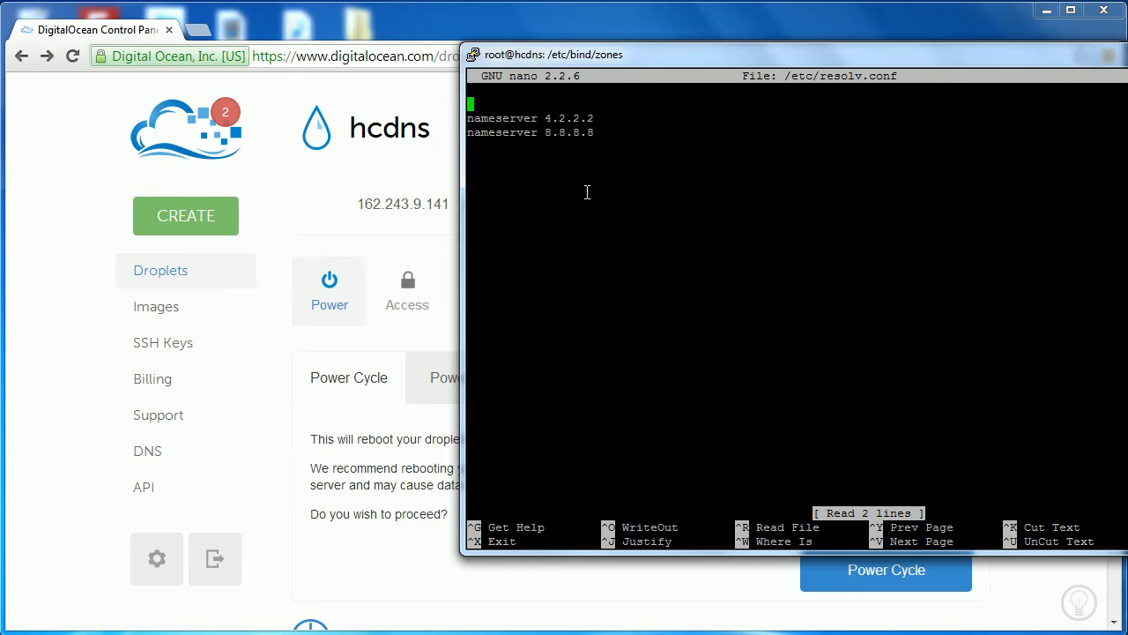
mouse_move(617, 199)
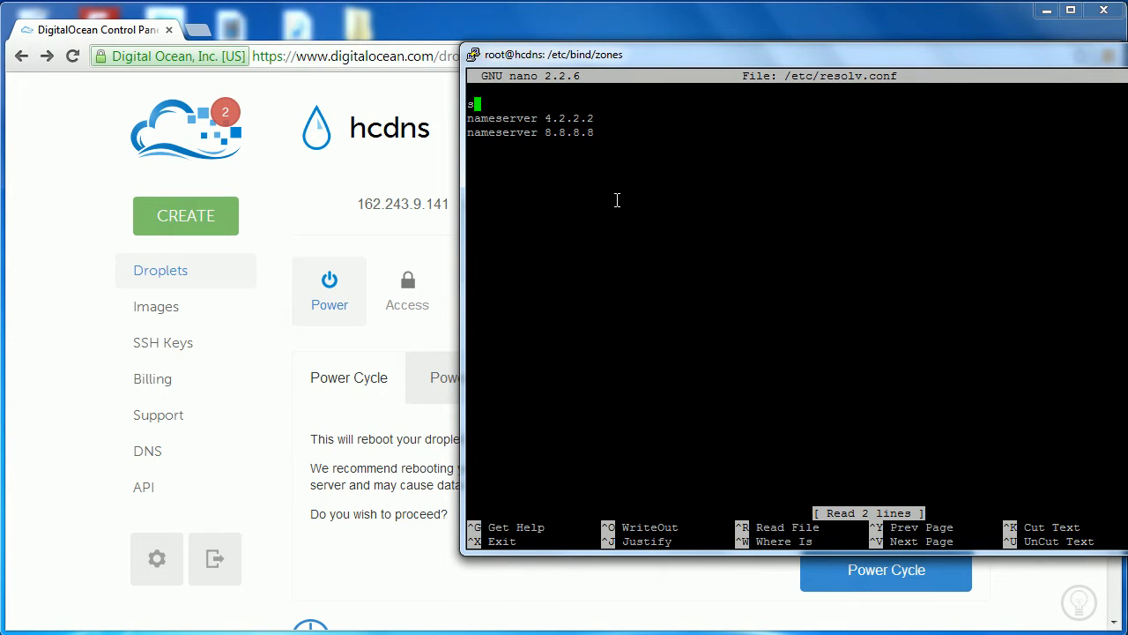
- Insert 'search hc' above the two nameserver lines and save the file
type("search")
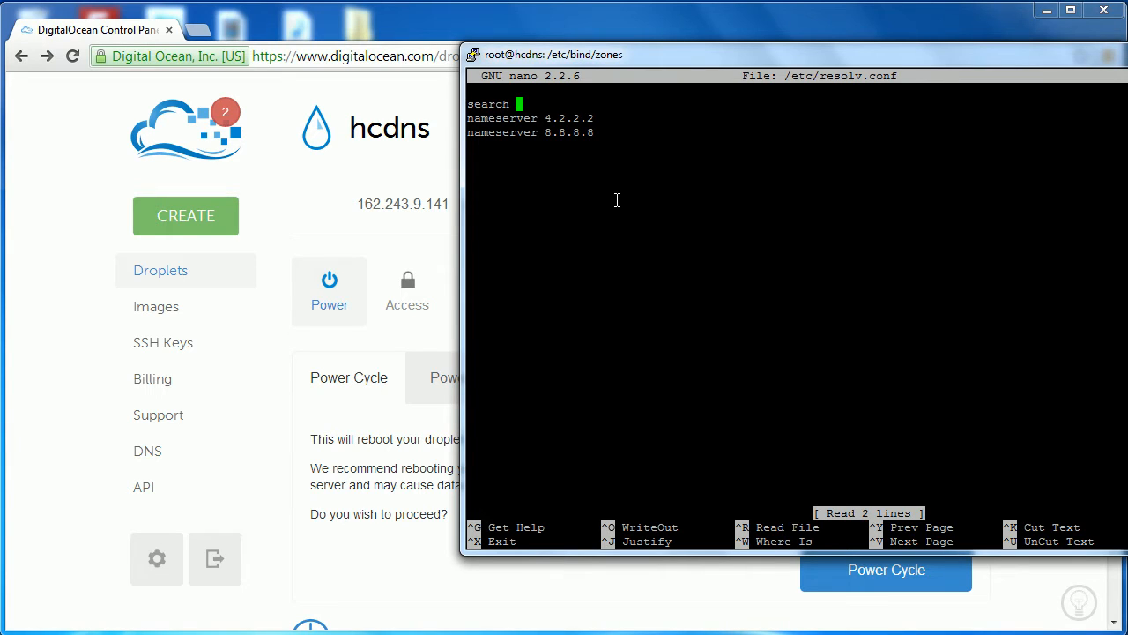
type("hc")
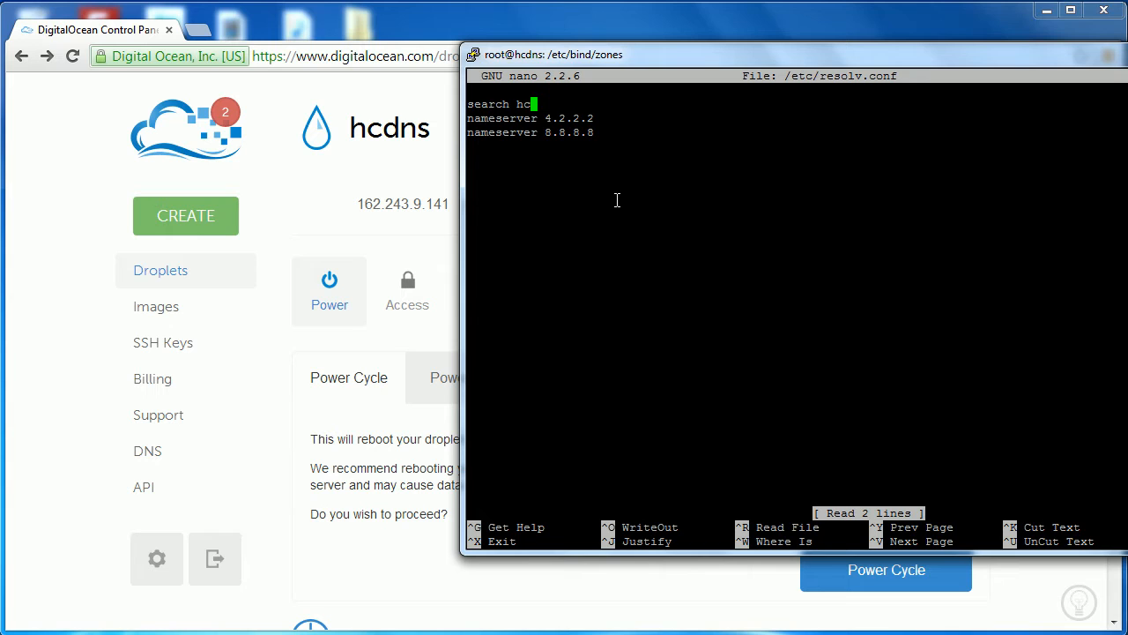
key("ctrl+x")
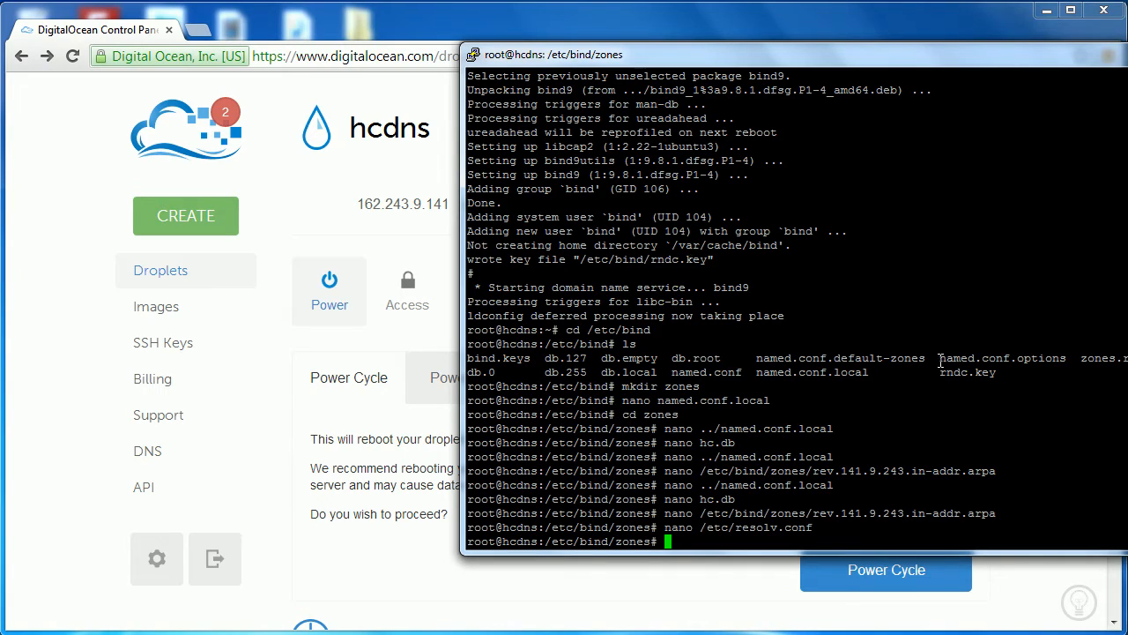
mouse_move(890, 312)
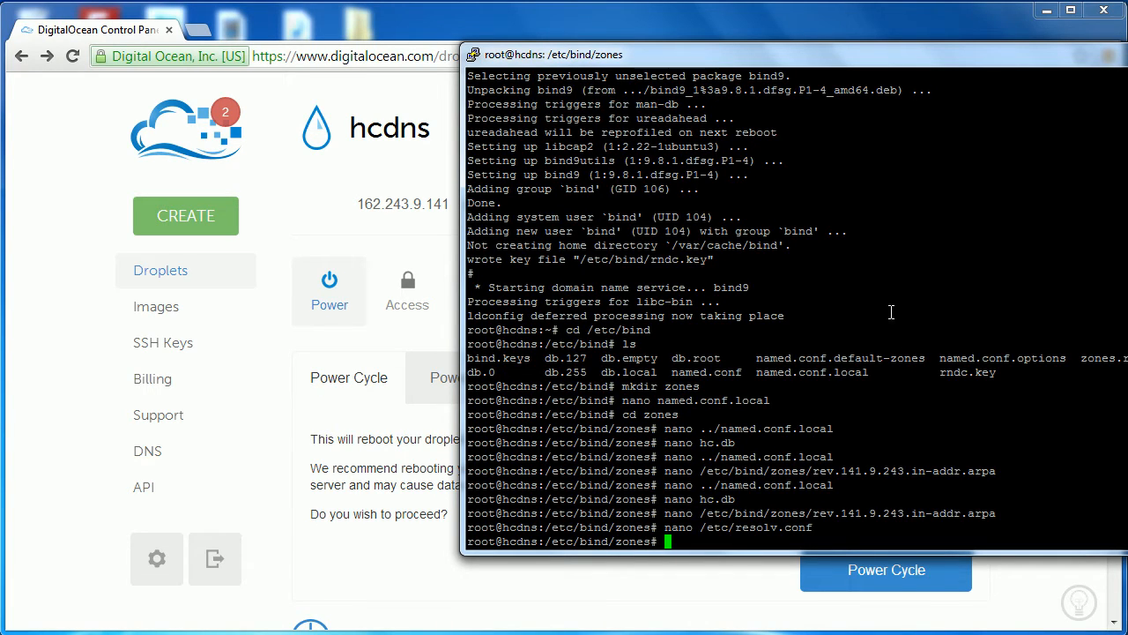
mouse_move(896, 445)
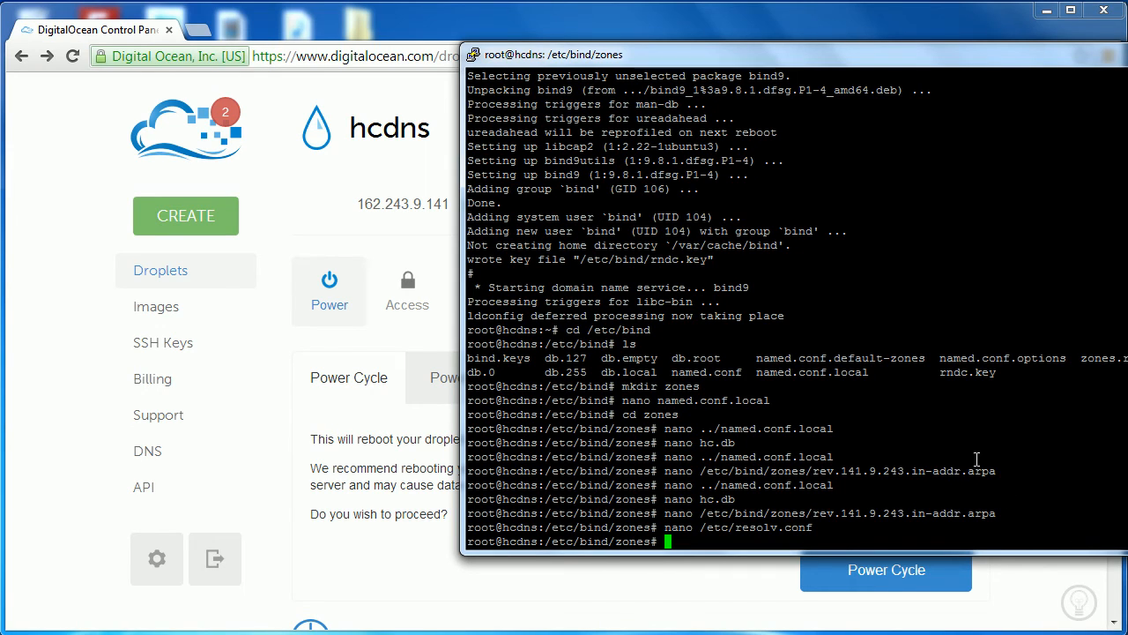
mouse_move(935, 289)
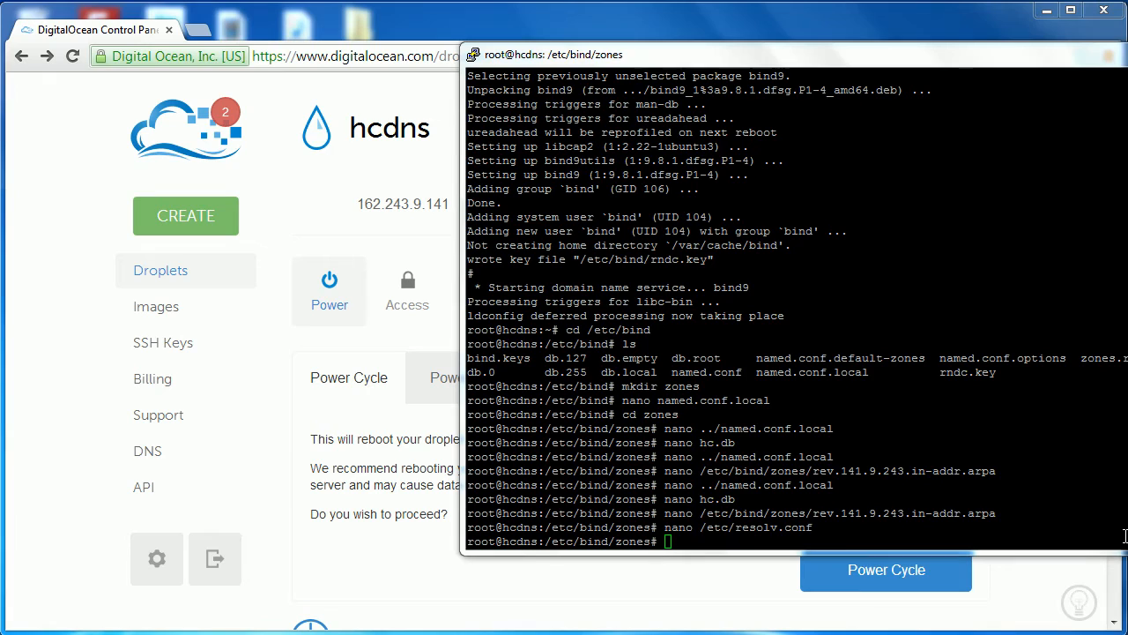
mouse_move(862, 424)
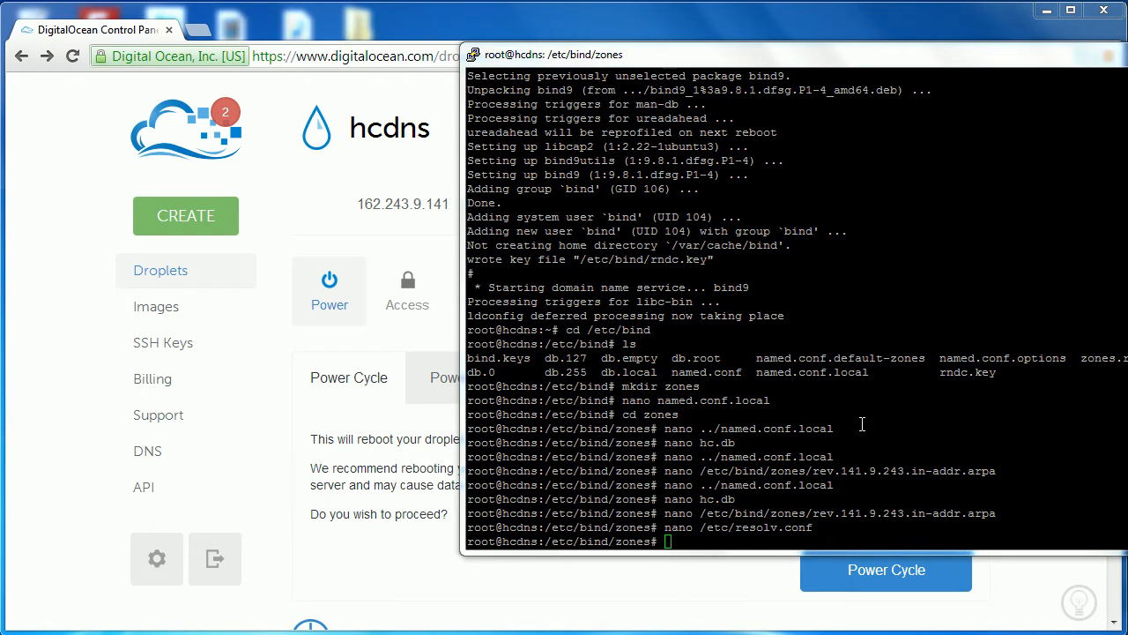
mouse_move(788, 415)
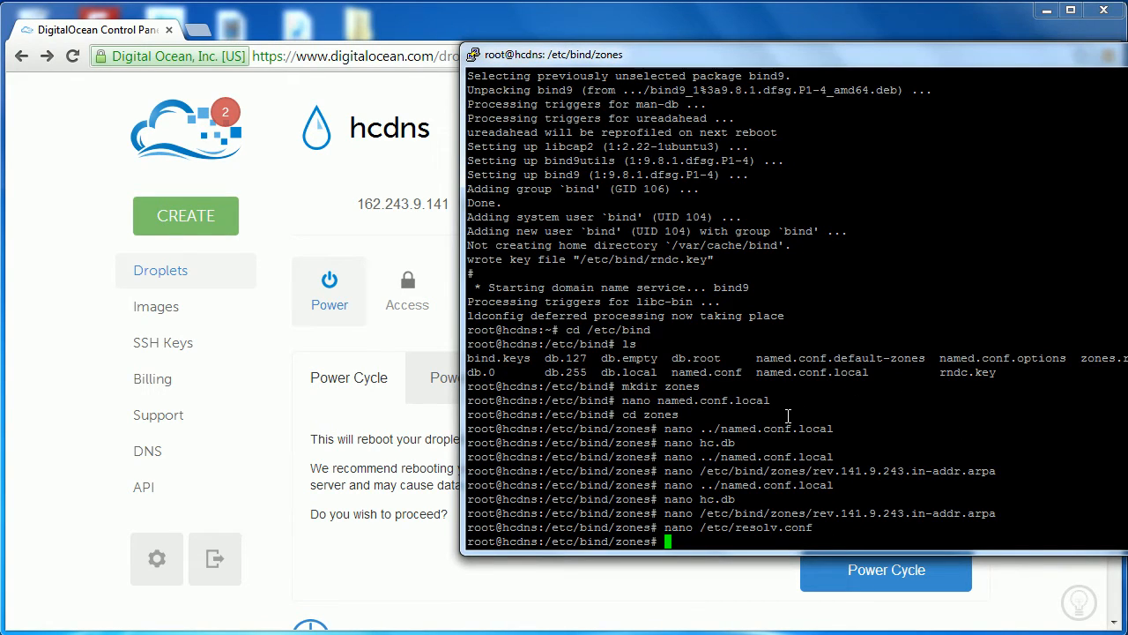
mouse_move(803, 544)
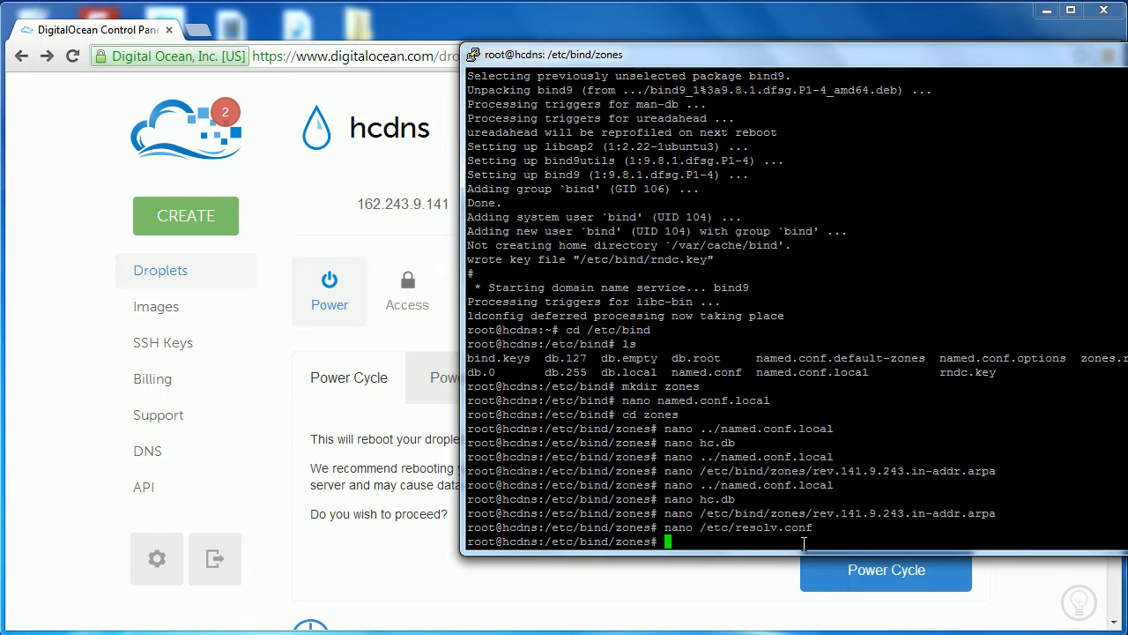
- Restart the DNS service with '/etc/init.d/bind9 restart'
type("/etc/init.d/bind9 restart")
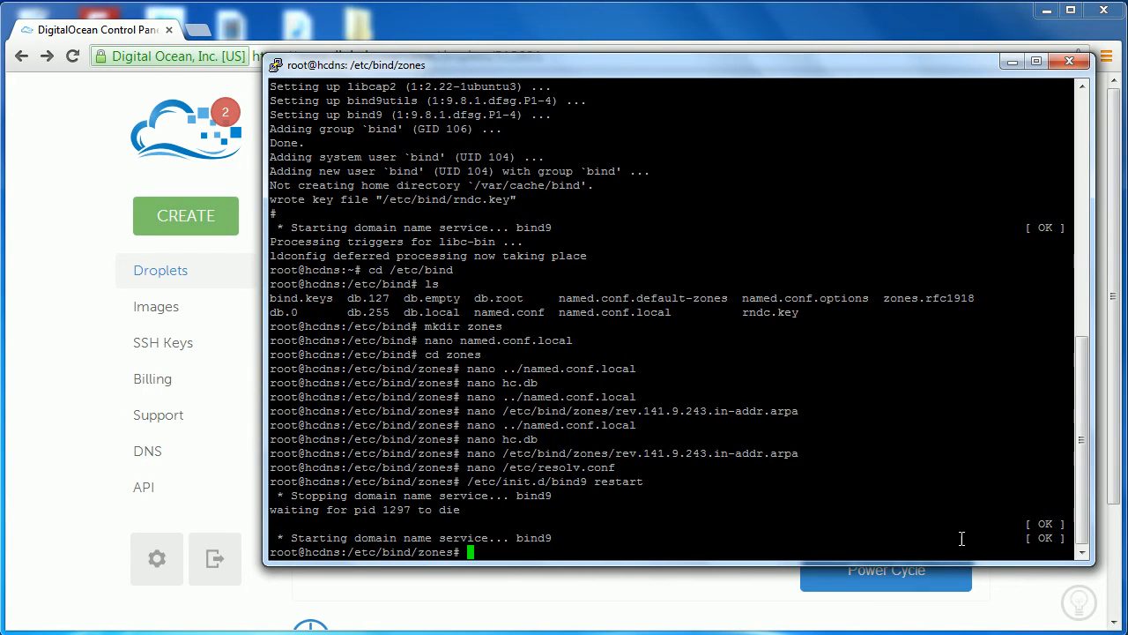
mouse_move(259, 281)
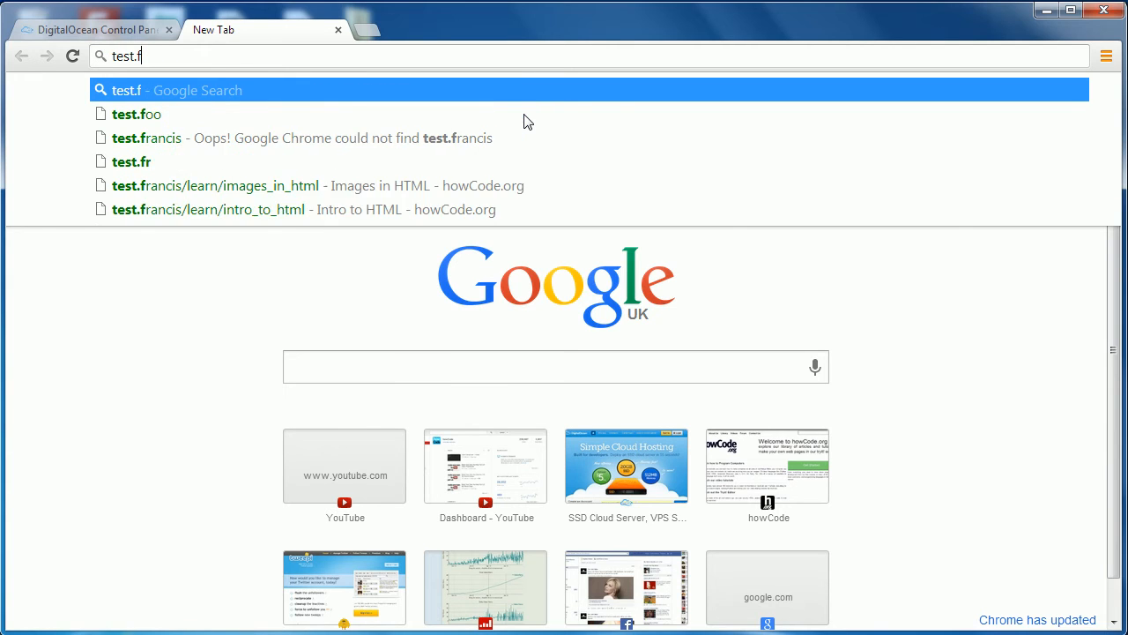
- Load test.hc in a new Chrome tab
key("BackSpace")
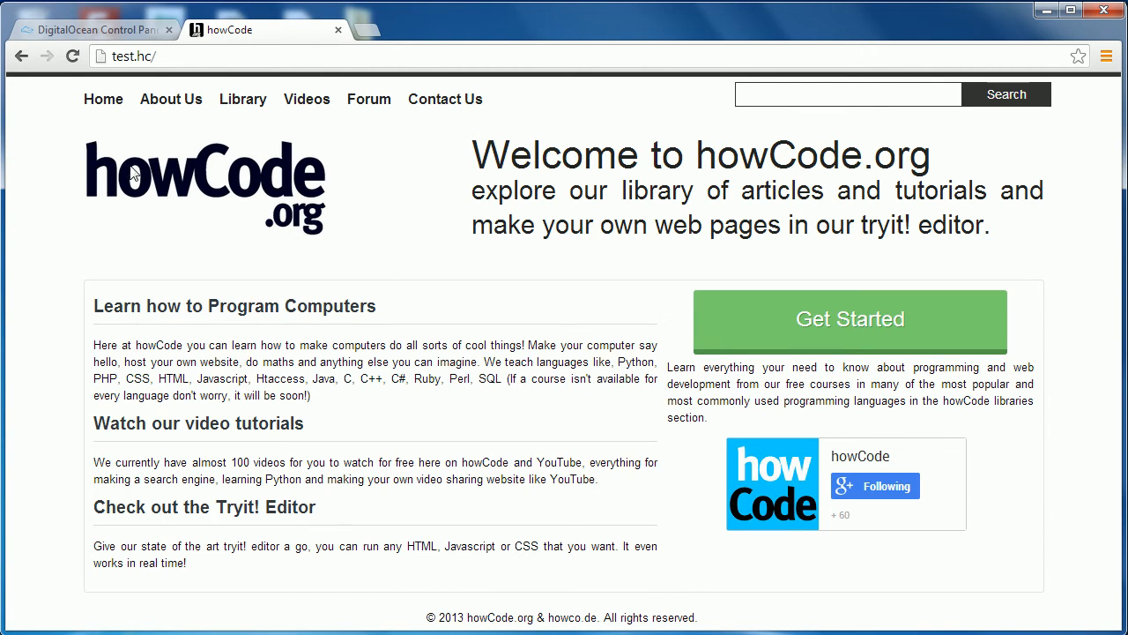
mouse_move(185, 99)
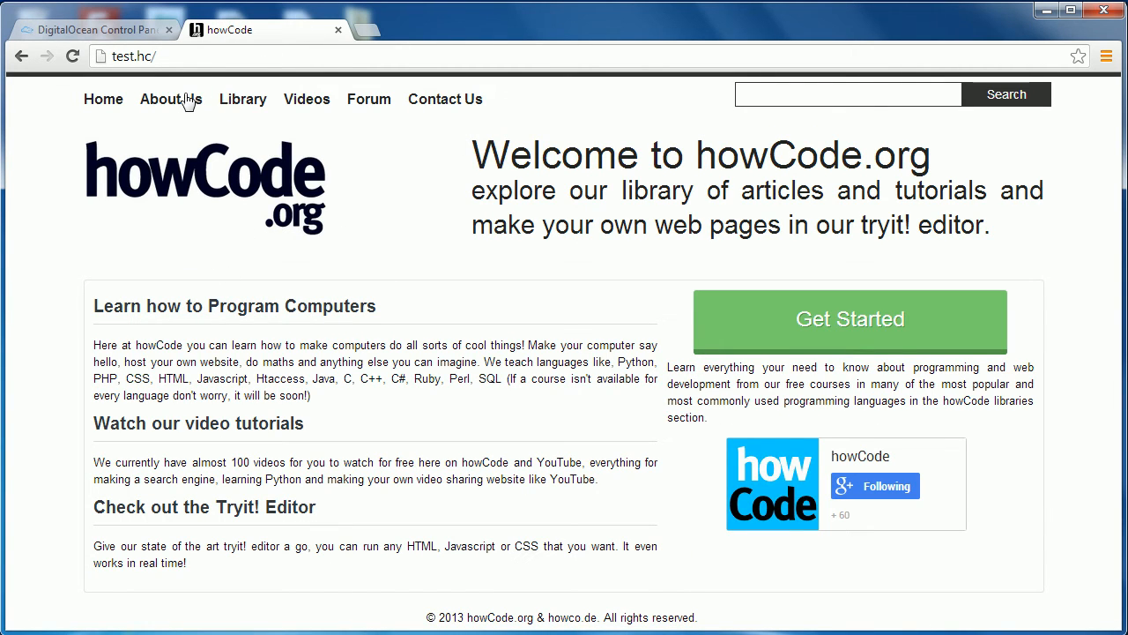
- Browse test.hc's About Us and Library pages, then go to the DigitalOcean control panel tab
left_click(170, 98)
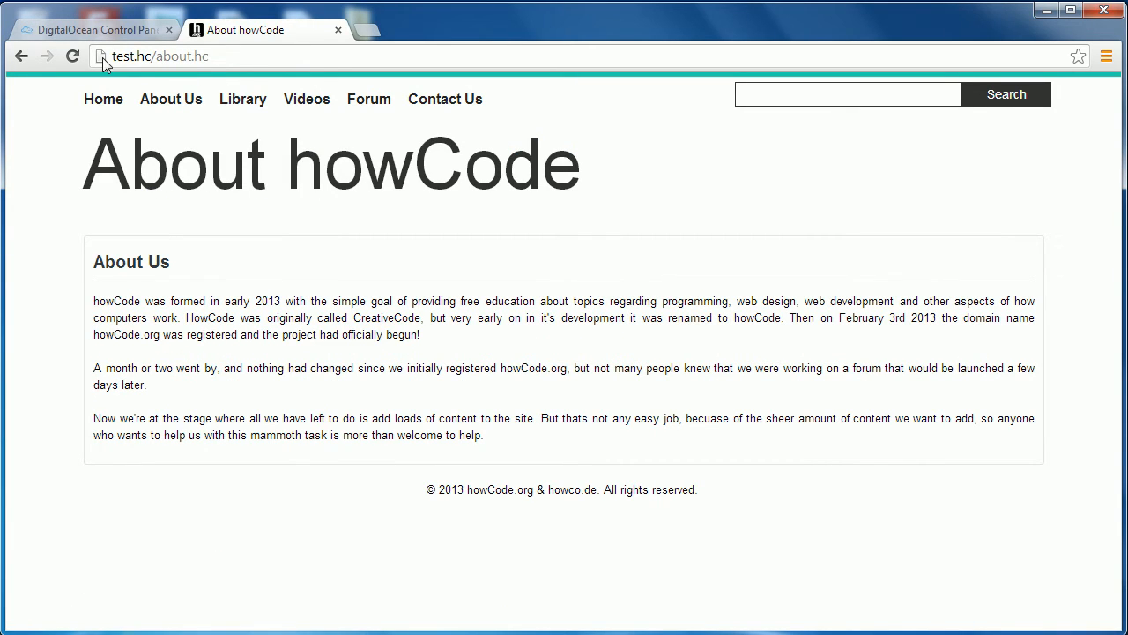
mouse_move(185, 79)
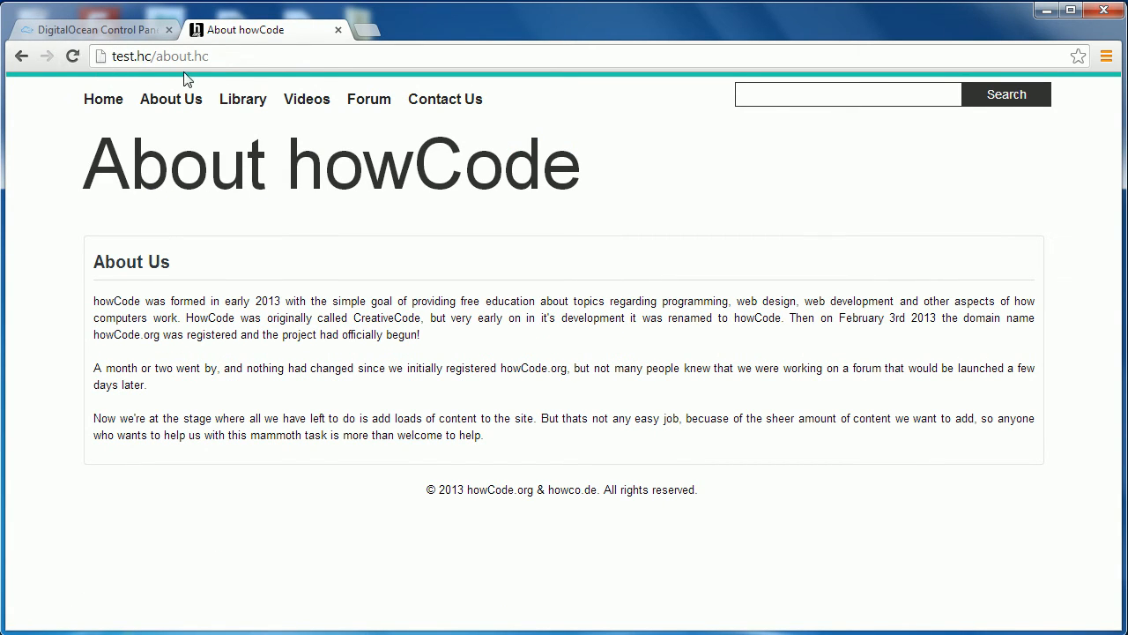
double_click(144, 55)
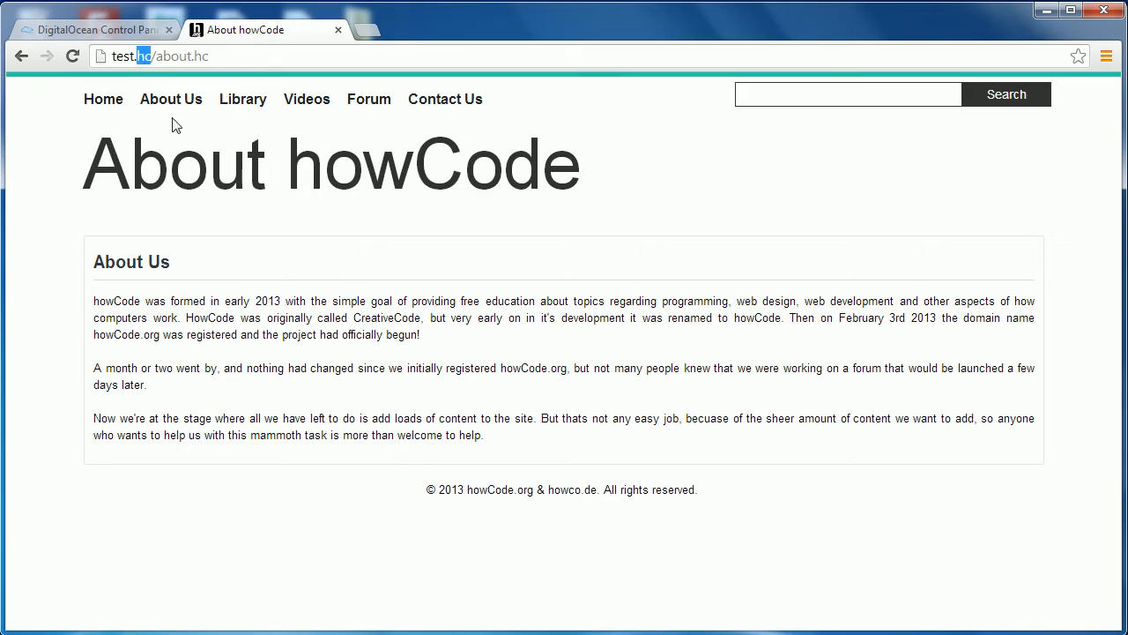
left_click(242, 98)
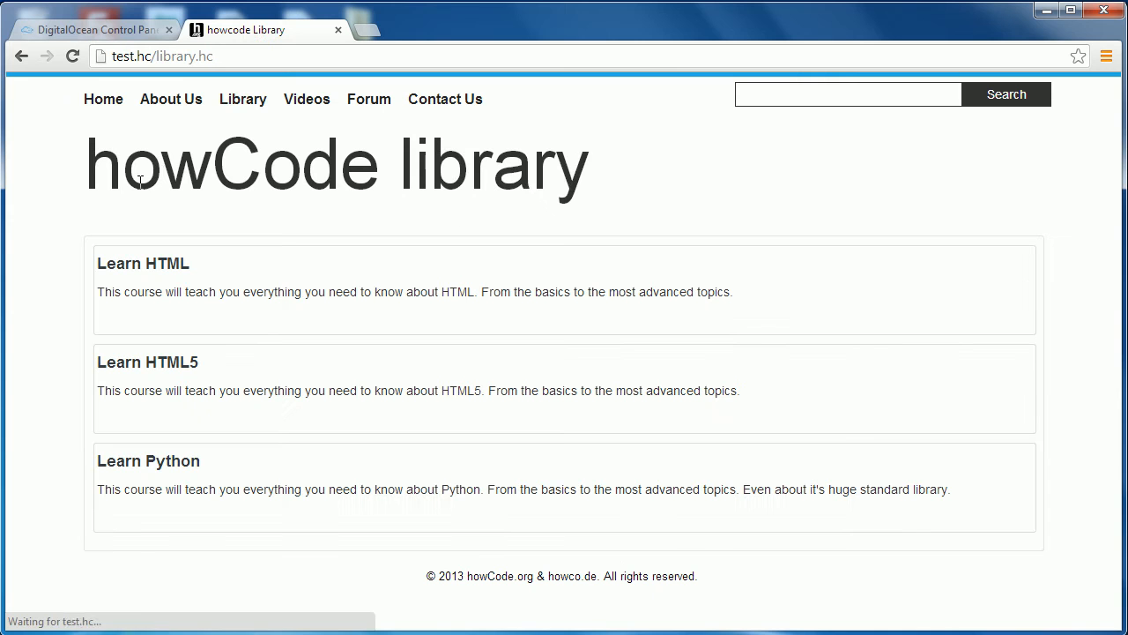
double_click(141, 56)
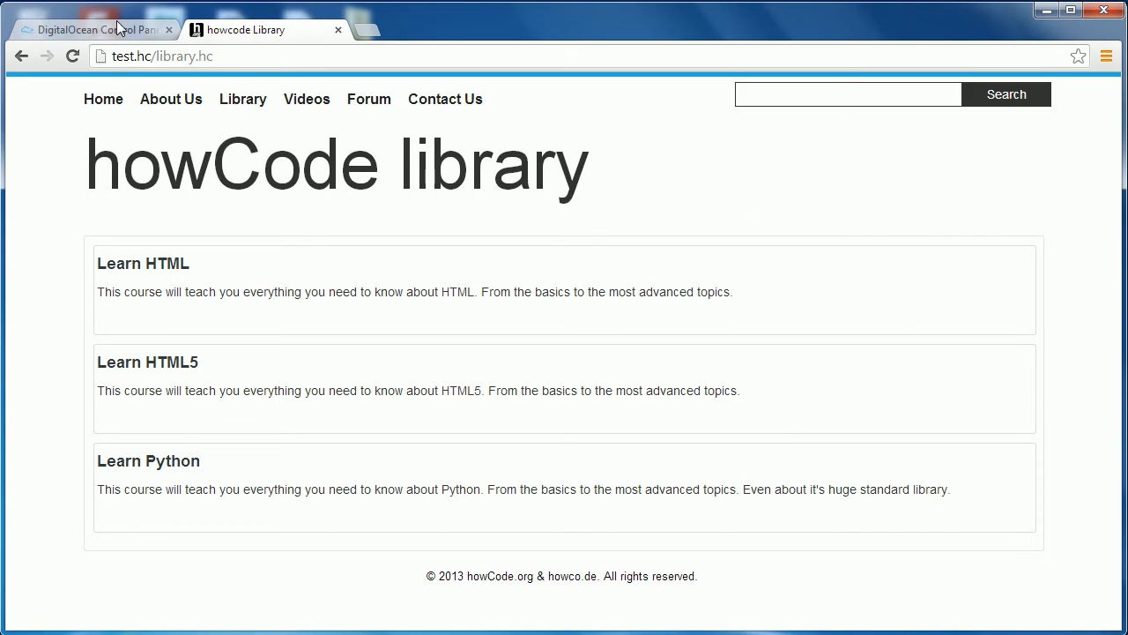
left_click(95, 29)
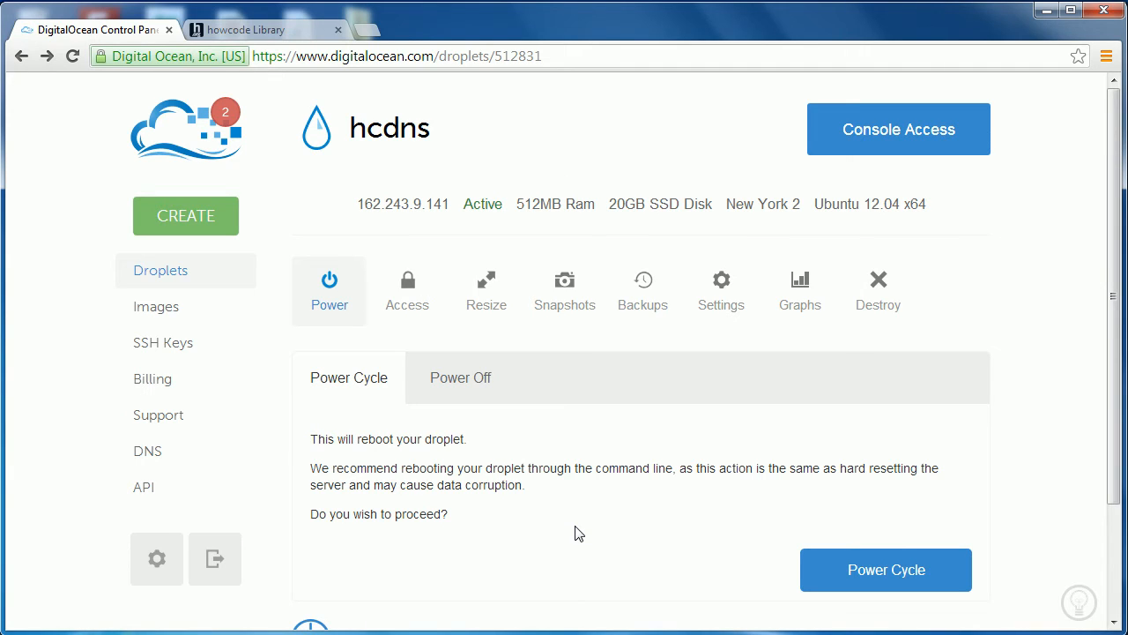
mouse_move(472, 140)
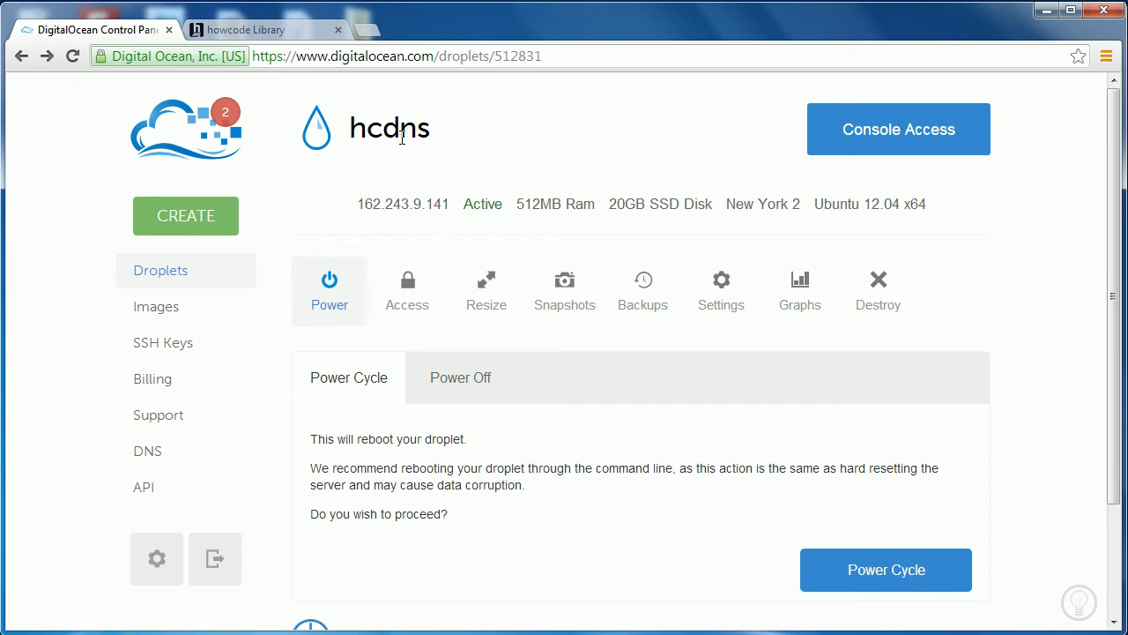
mouse_move(519, 184)
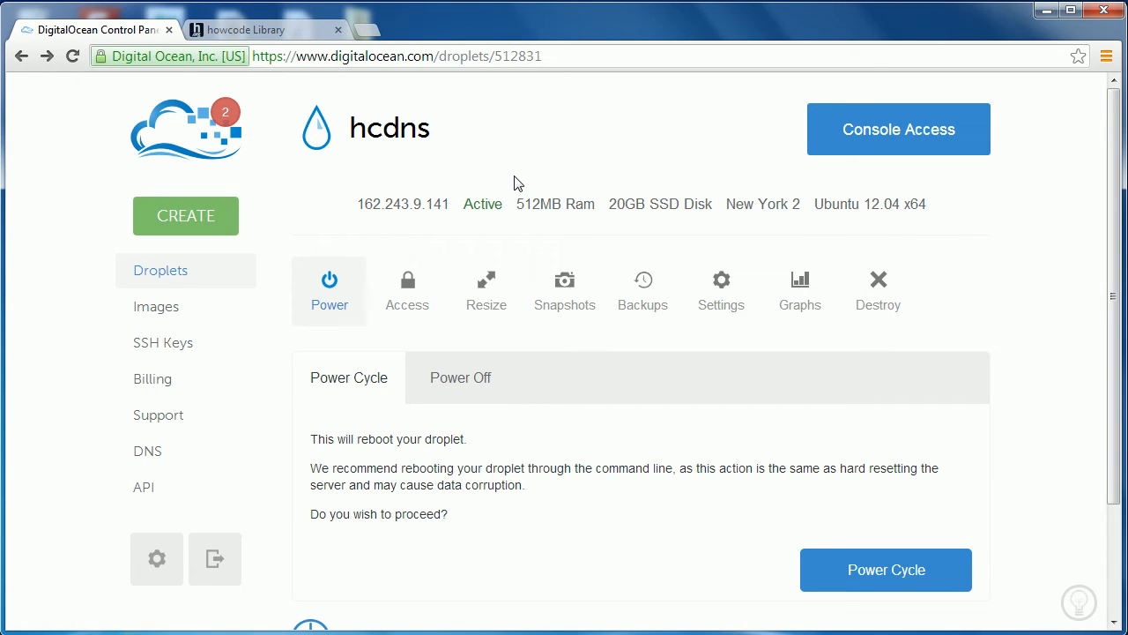
mouse_move(435, 203)
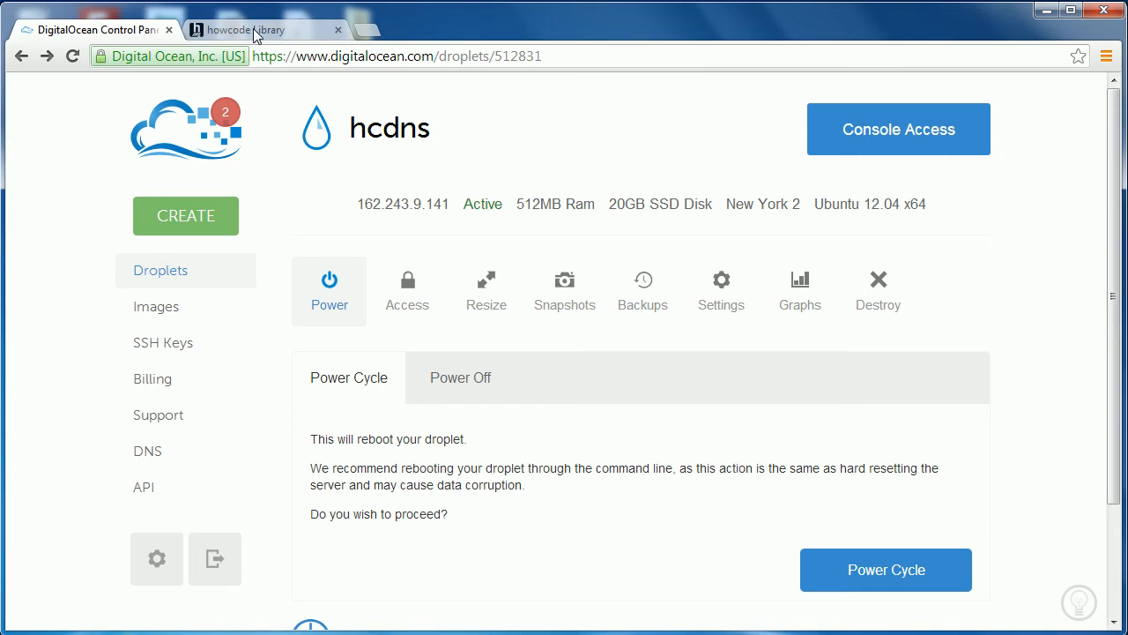
mouse_move(260, 29)
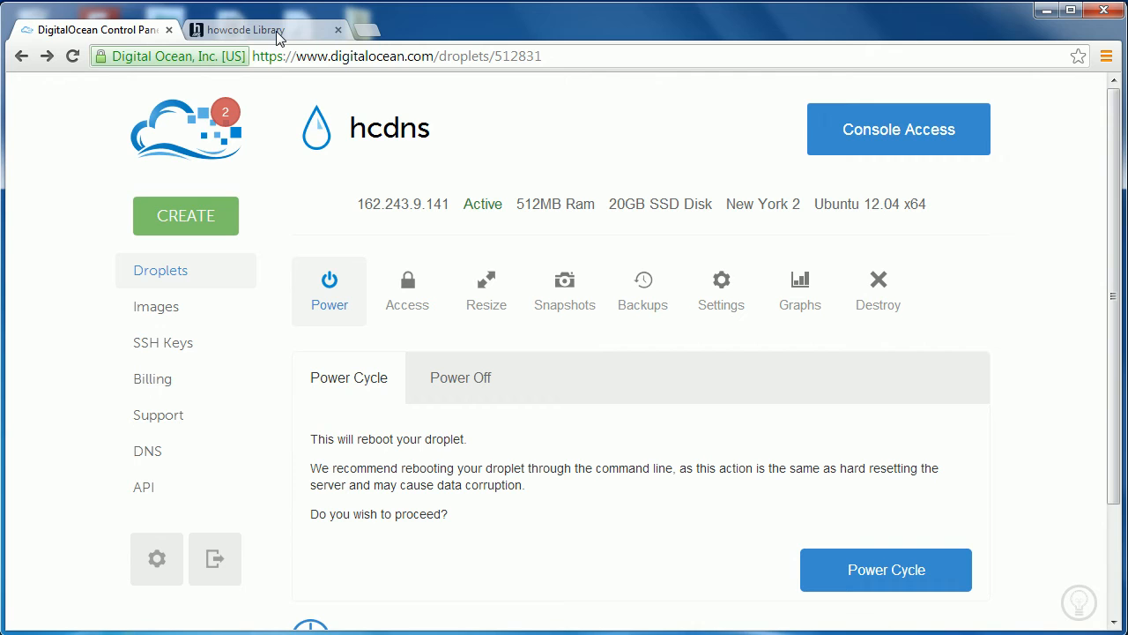
- Return to the howCode tab, load its Home page, and highlight the test.hc address
left_click(256, 29)
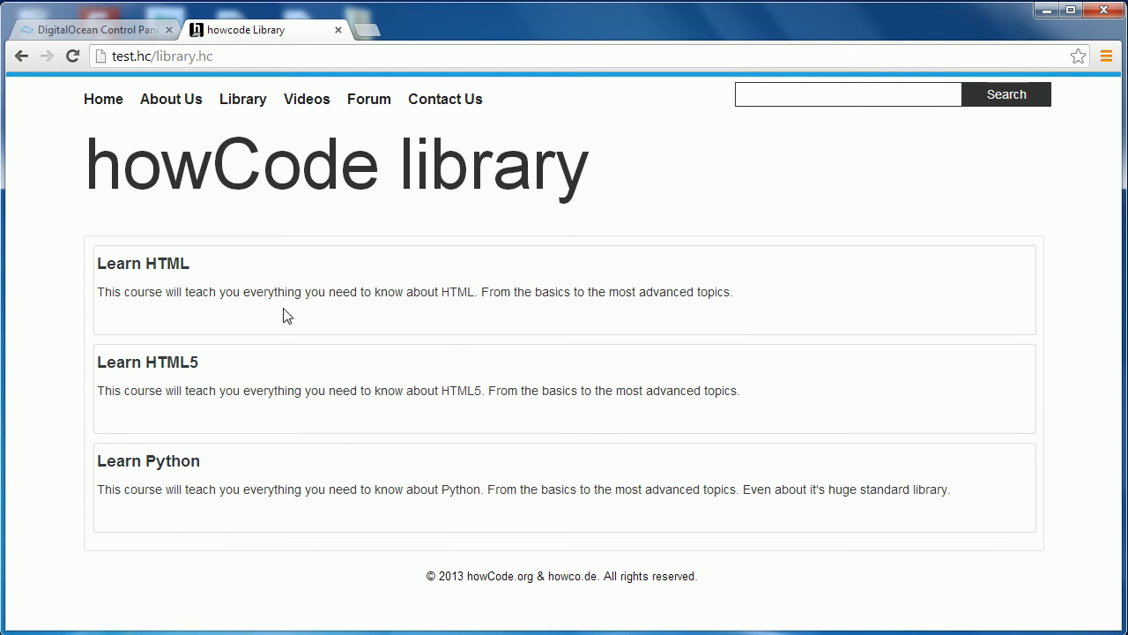
left_click(103, 98)
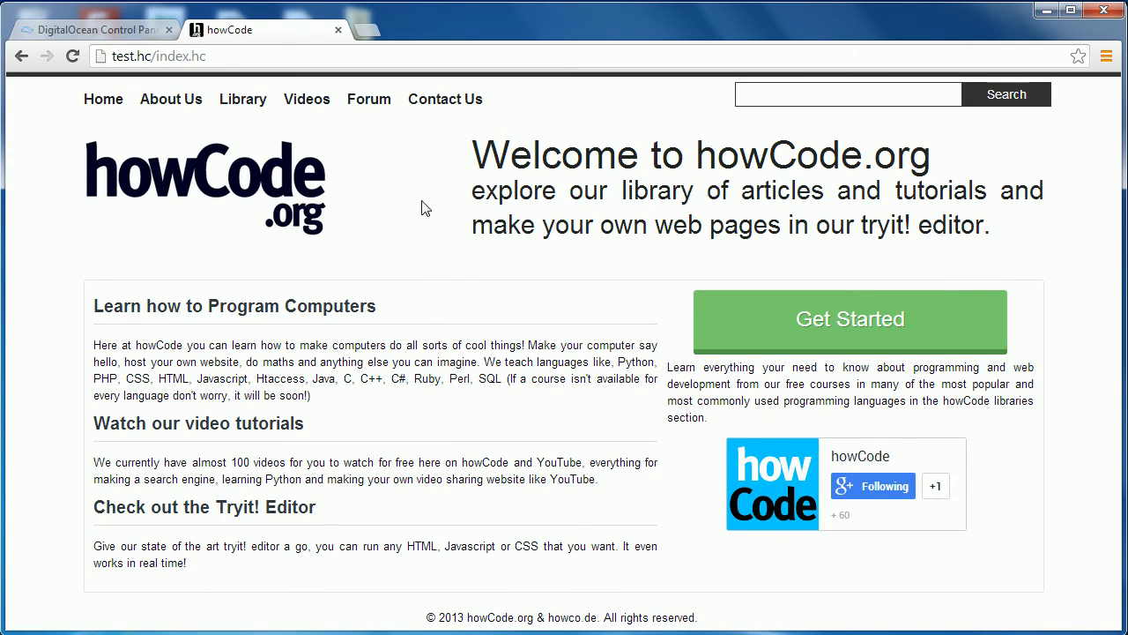
mouse_move(435, 204)
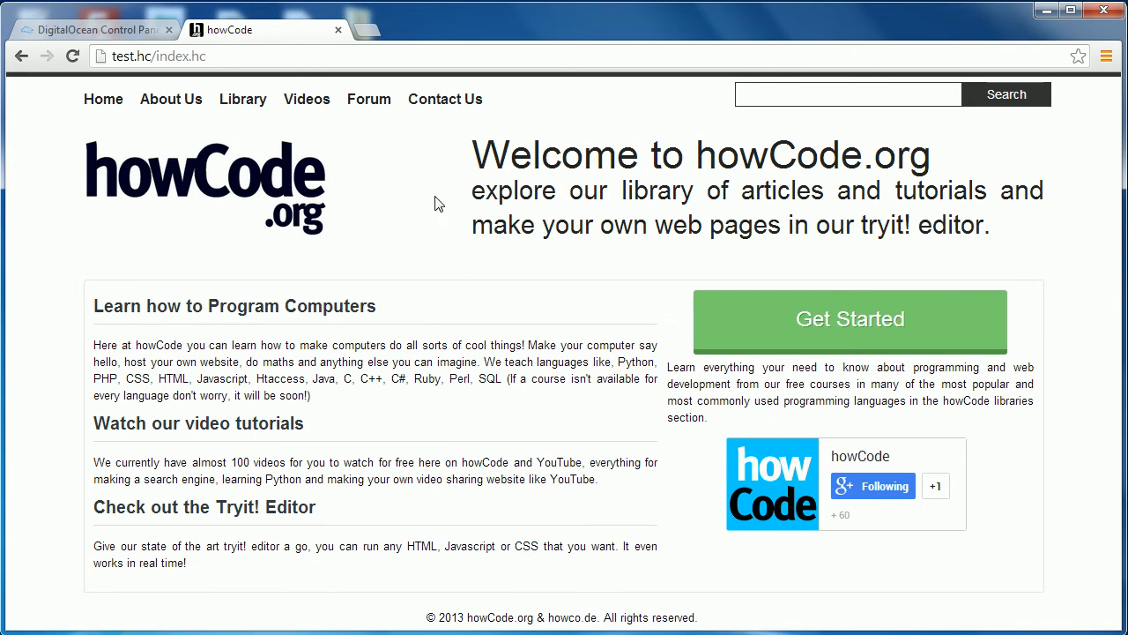
mouse_move(494, 289)
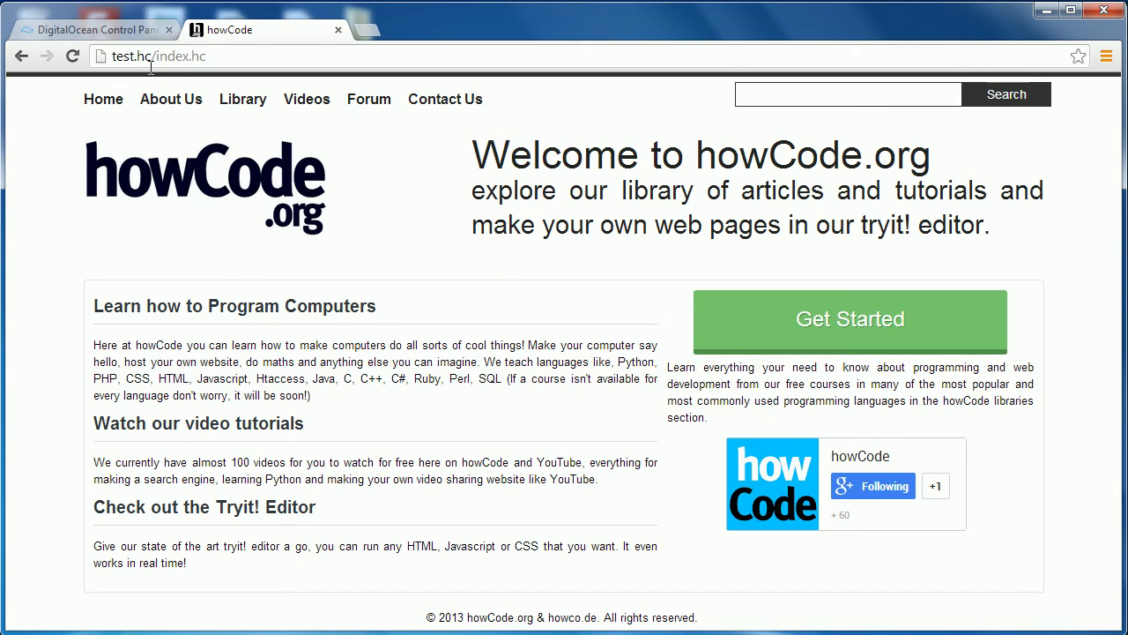
double_click(142, 55)
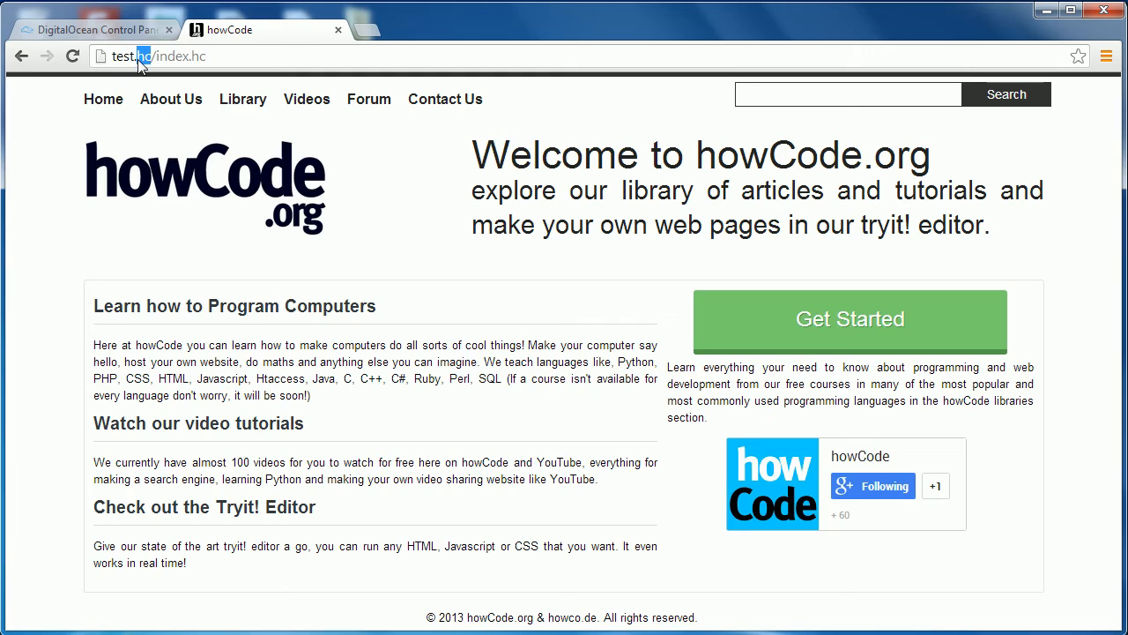
left_click_drag(150, 57, 202, 56)
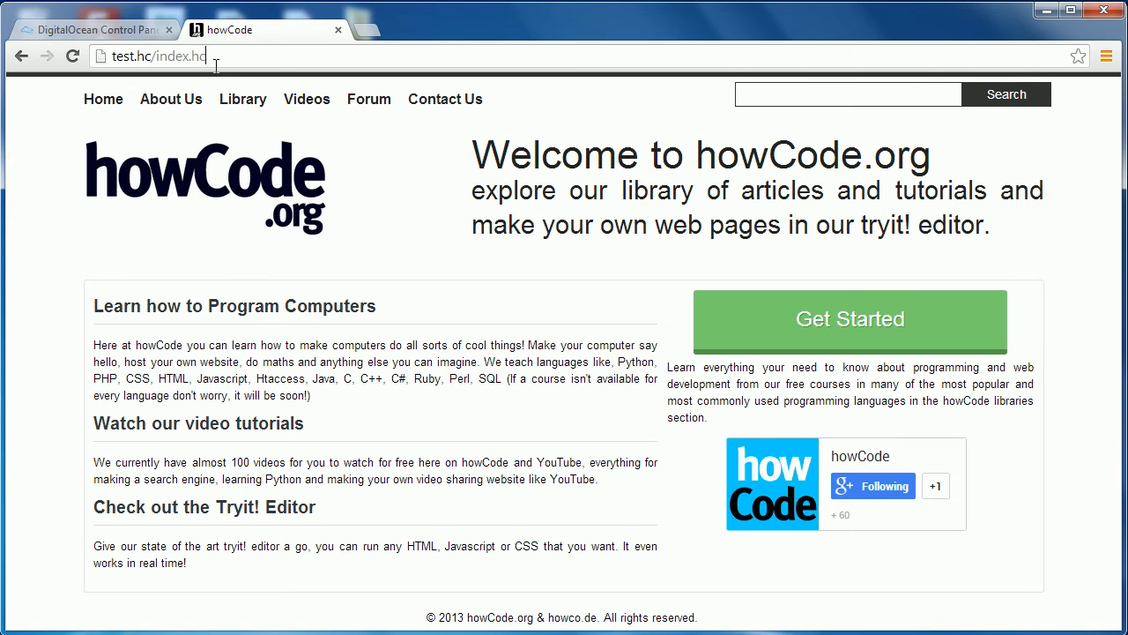
double_click(146, 55)
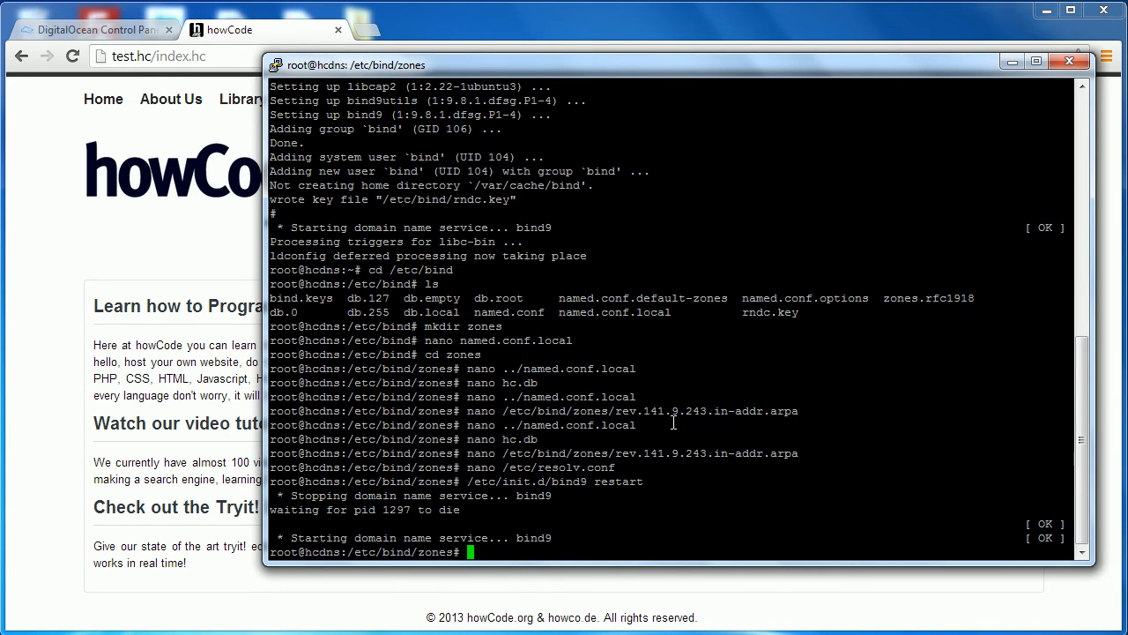
- Reopen the zone file in nano, draft a sample 'francis.hc IN A' line, then exit without saving
type("nano /etc/resolv.conf")
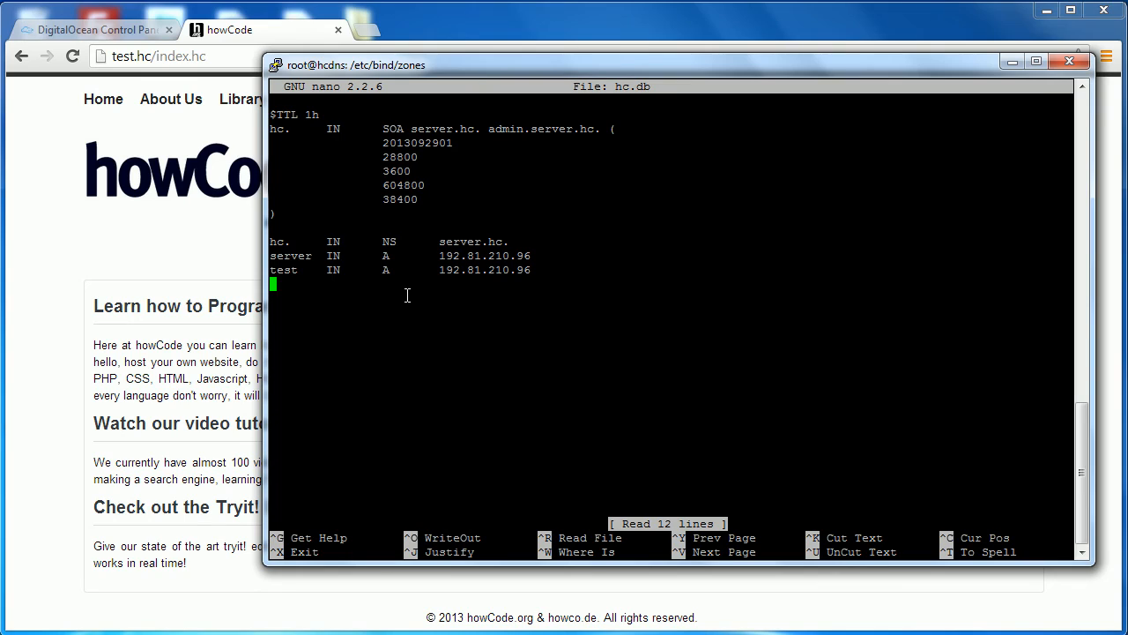
type("francis")
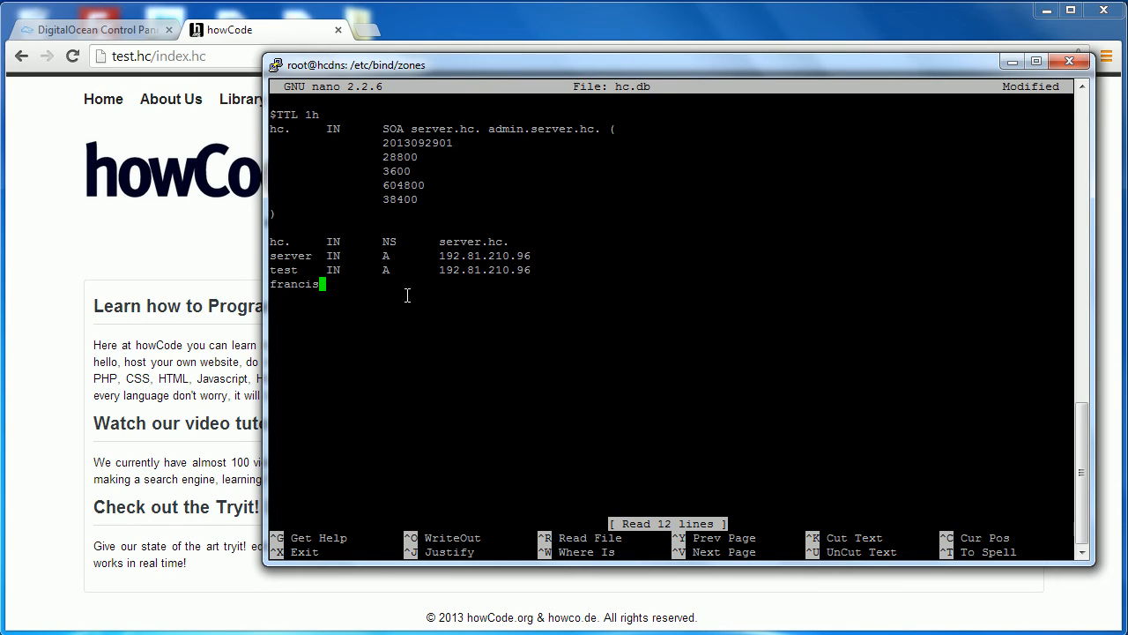
type(".hc")
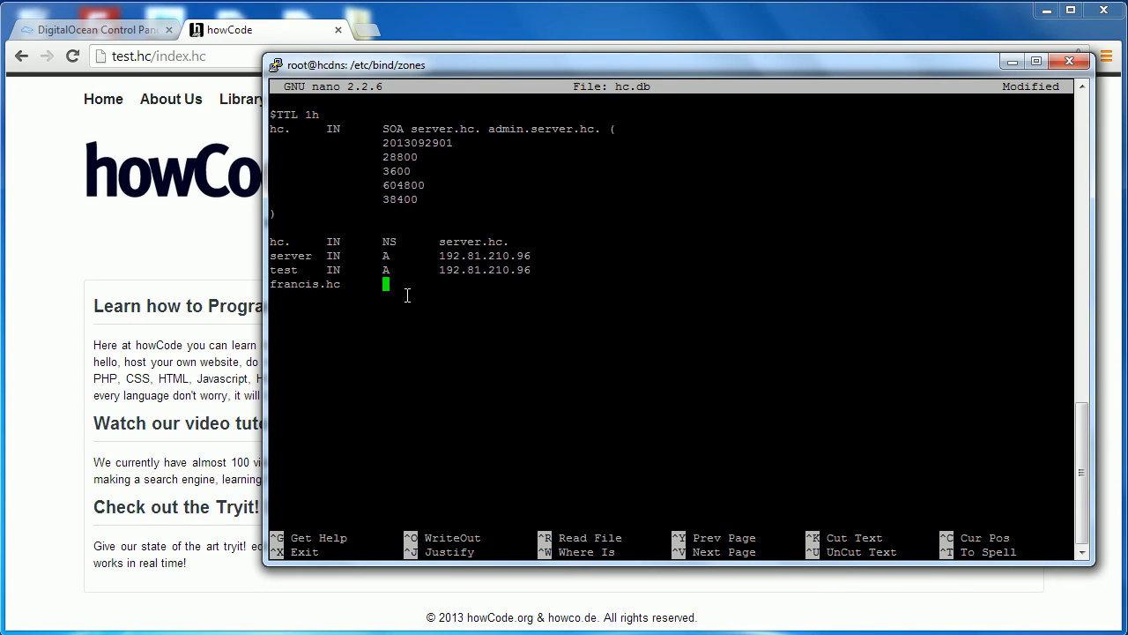
type("IN\tA")
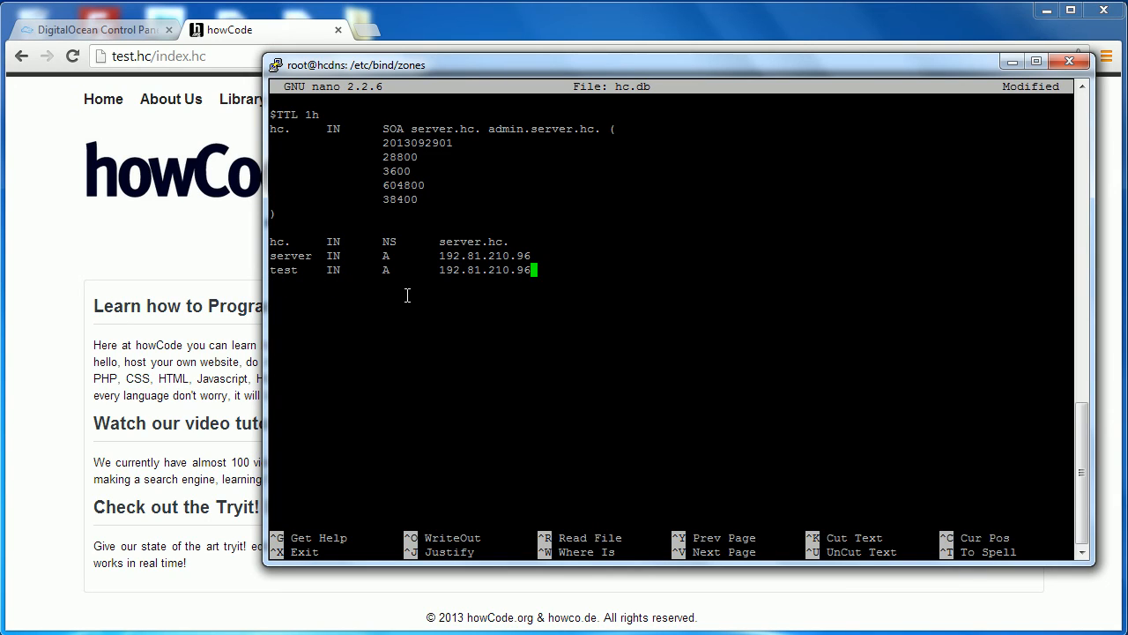
mouse_move(606, 304)
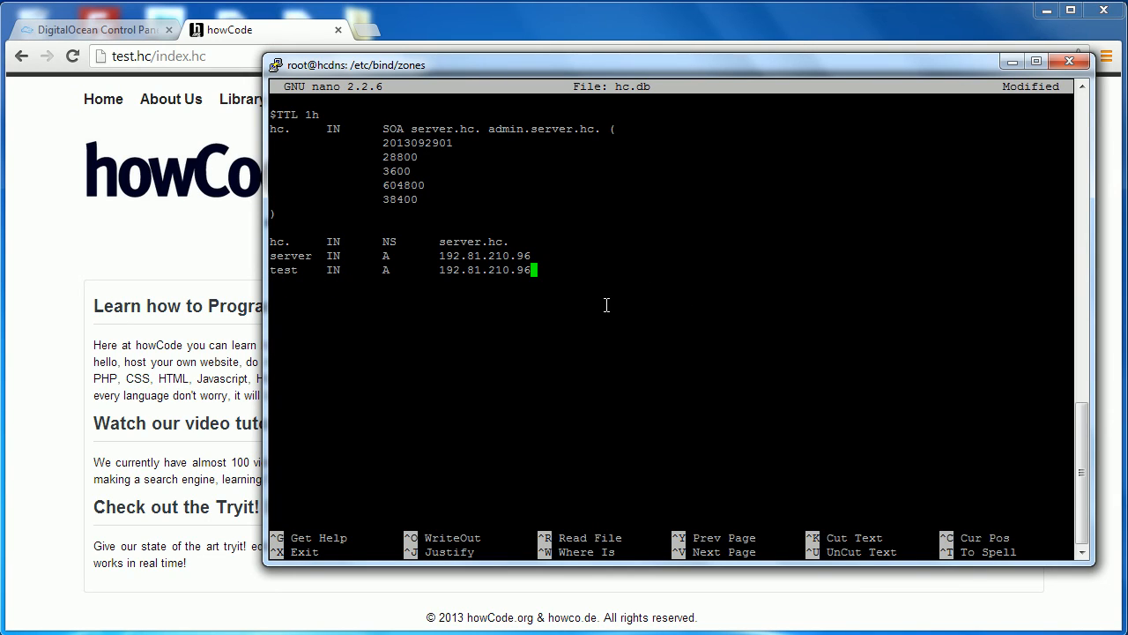
key("ctrl+o")
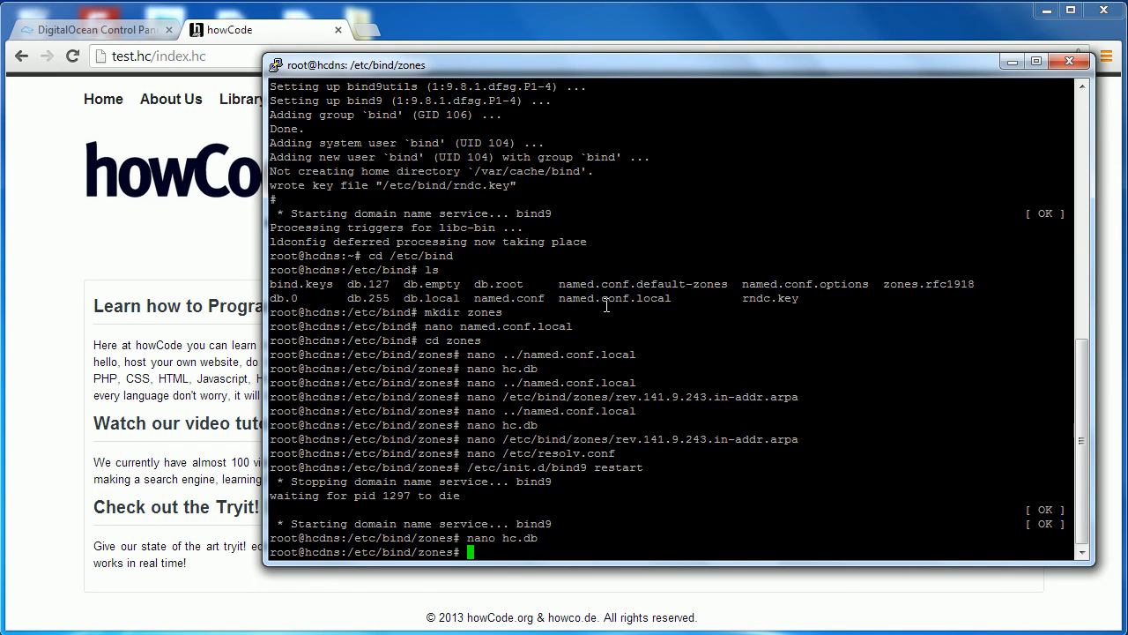
mouse_move(54, 204)
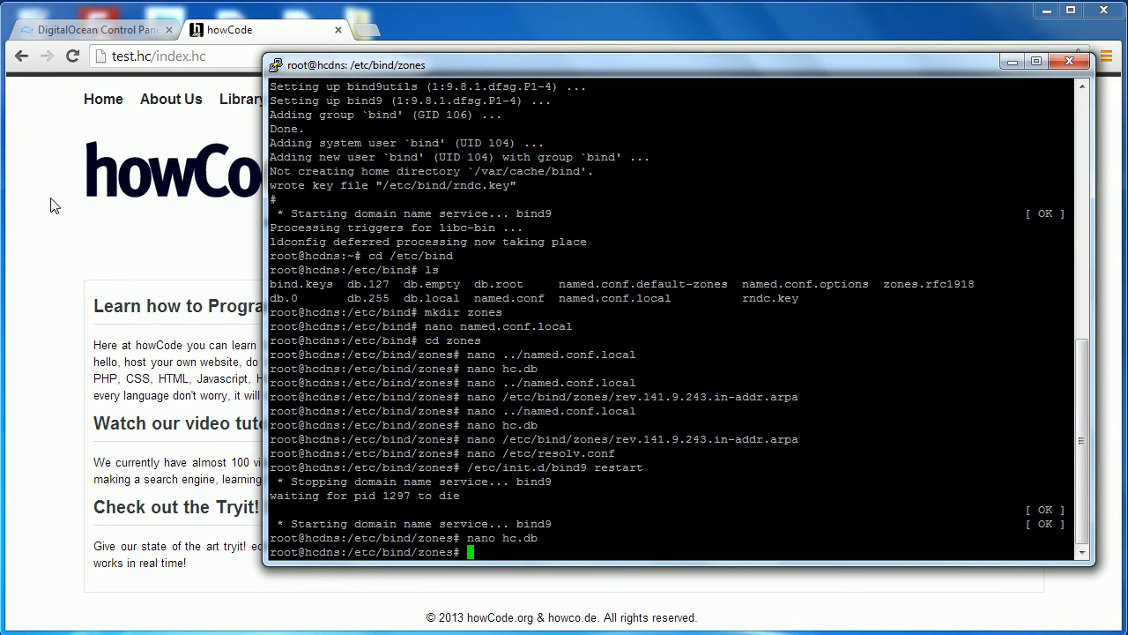
- Open /etc/bind/zones/rev.141.9.243.in-addr.arpa in nano to review its hc and test.hc PTR records
type("nano hc.db")
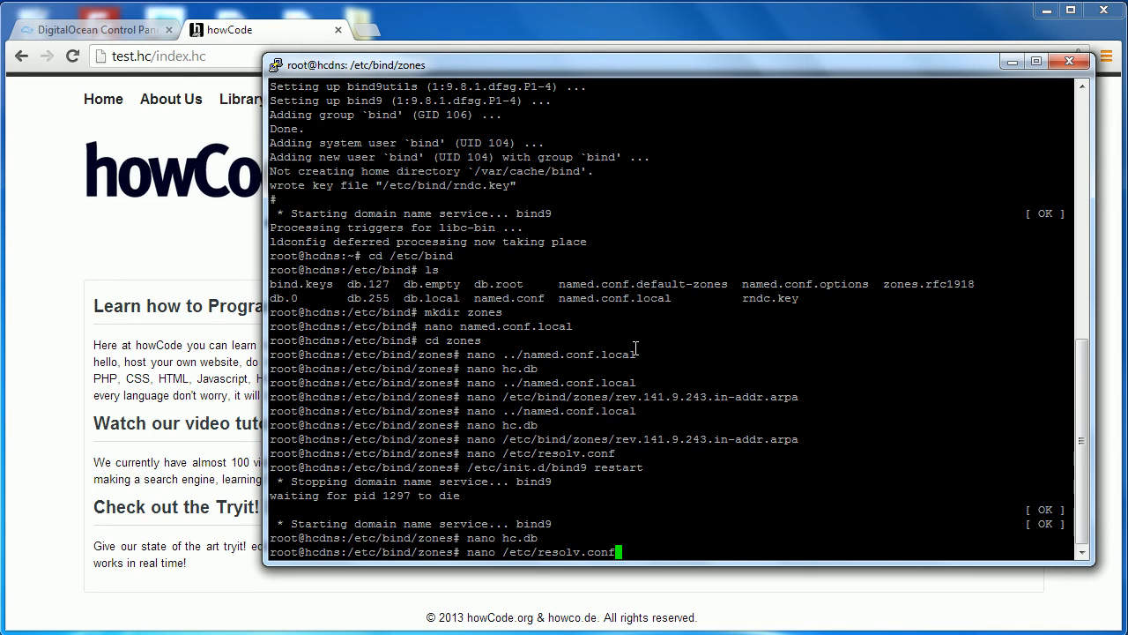
type("/etc/bind/zones/rev.141.9.243.in-addr.arpa")
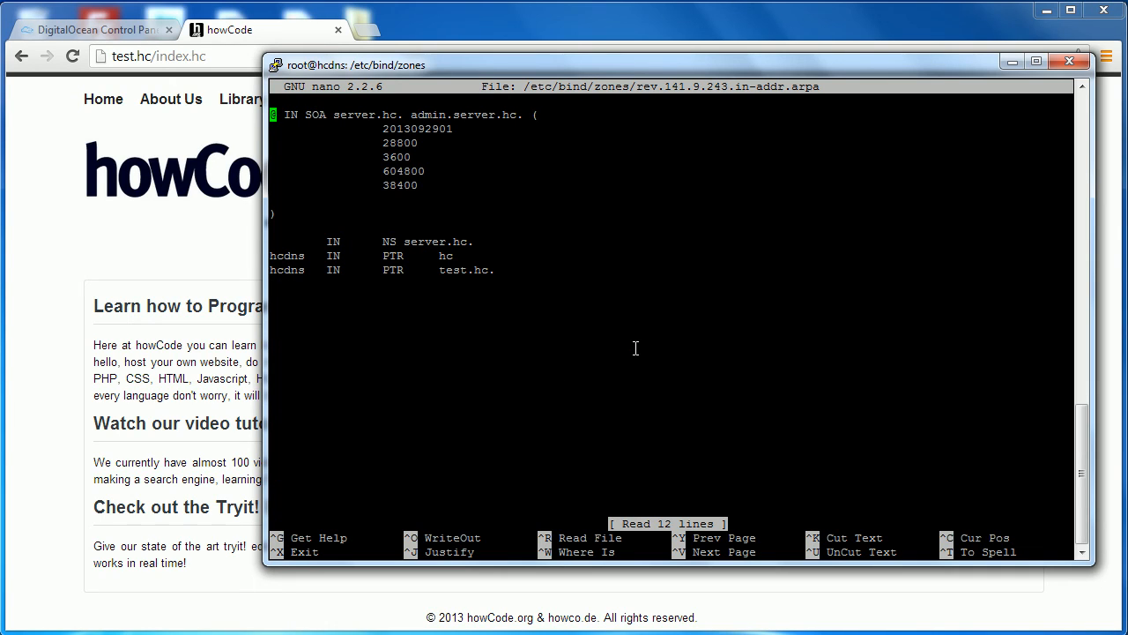
mouse_move(524, 296)
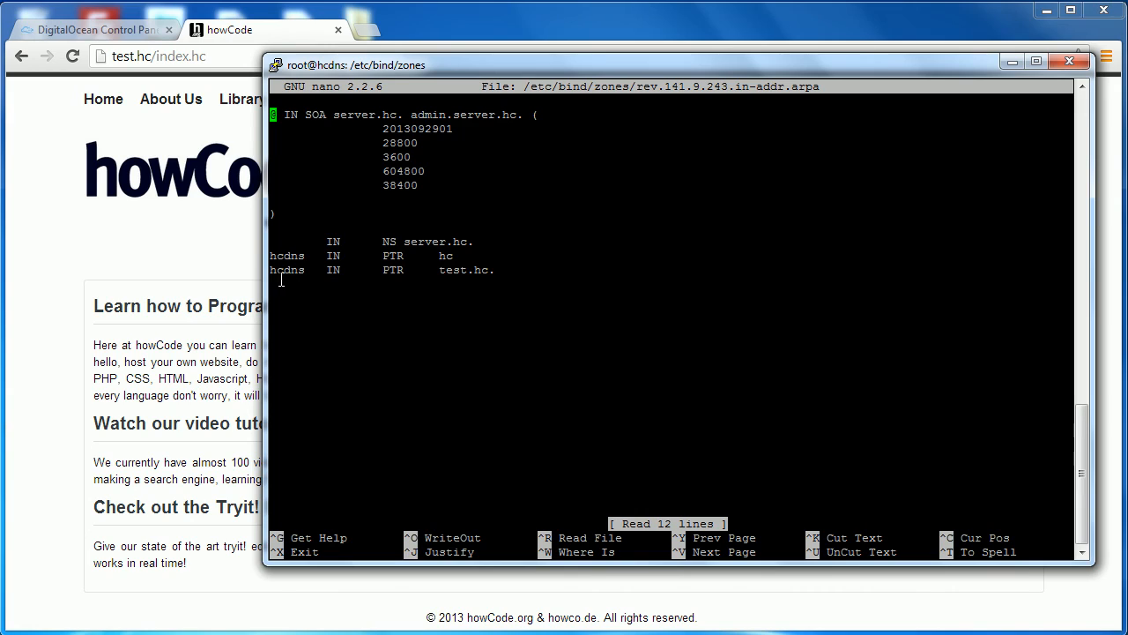
mouse_move(434, 297)
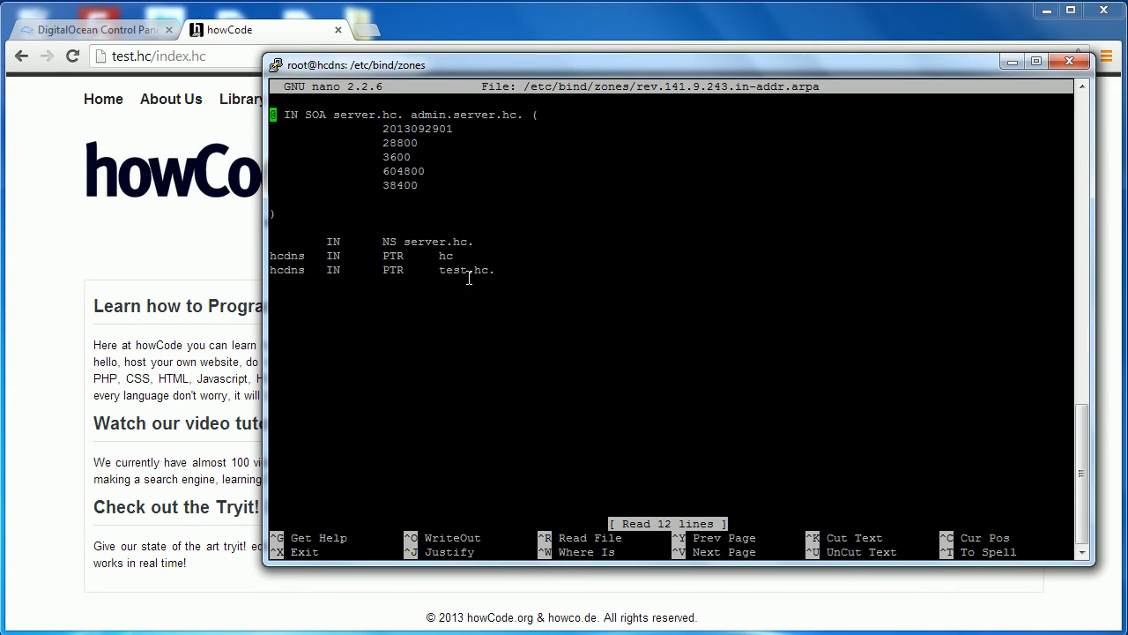
mouse_move(593, 336)
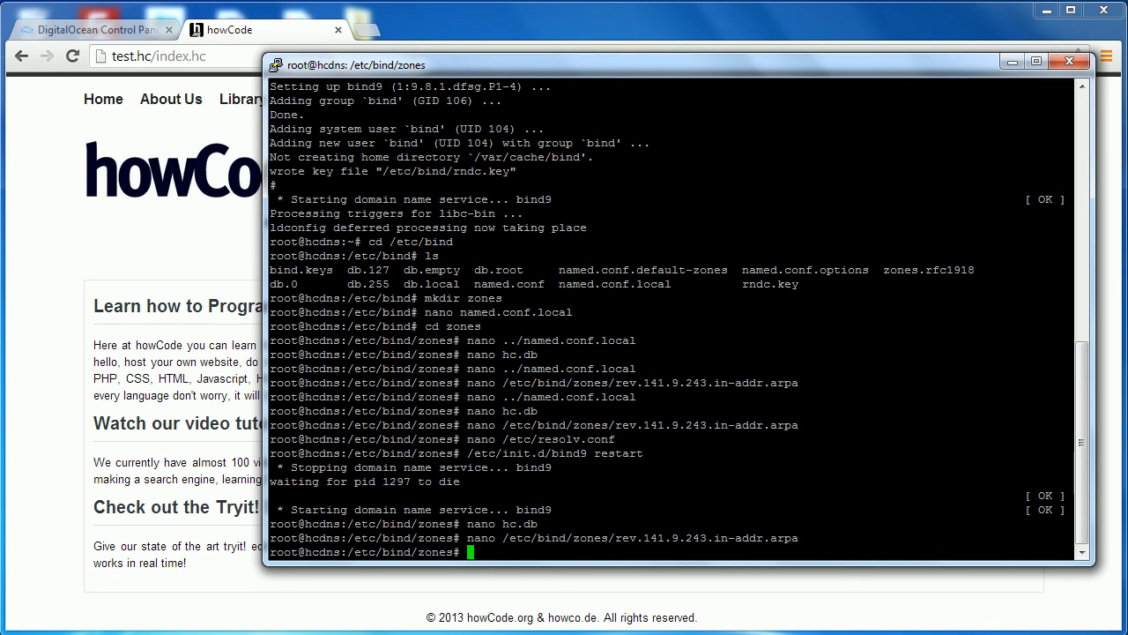
mouse_move(887, 487)
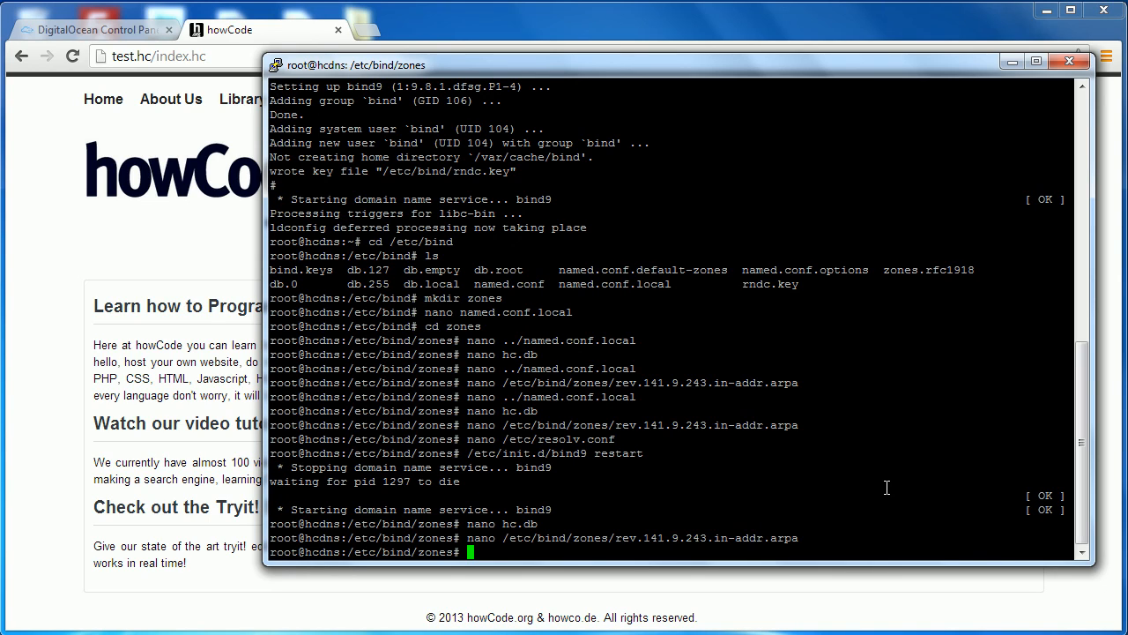
mouse_move(697, 356)
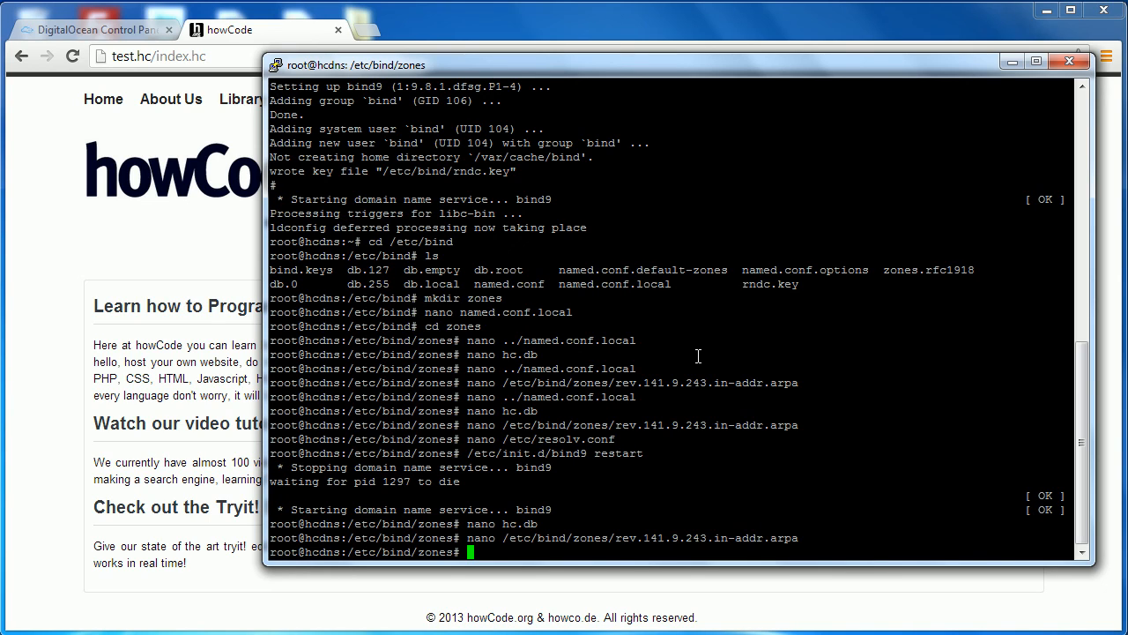